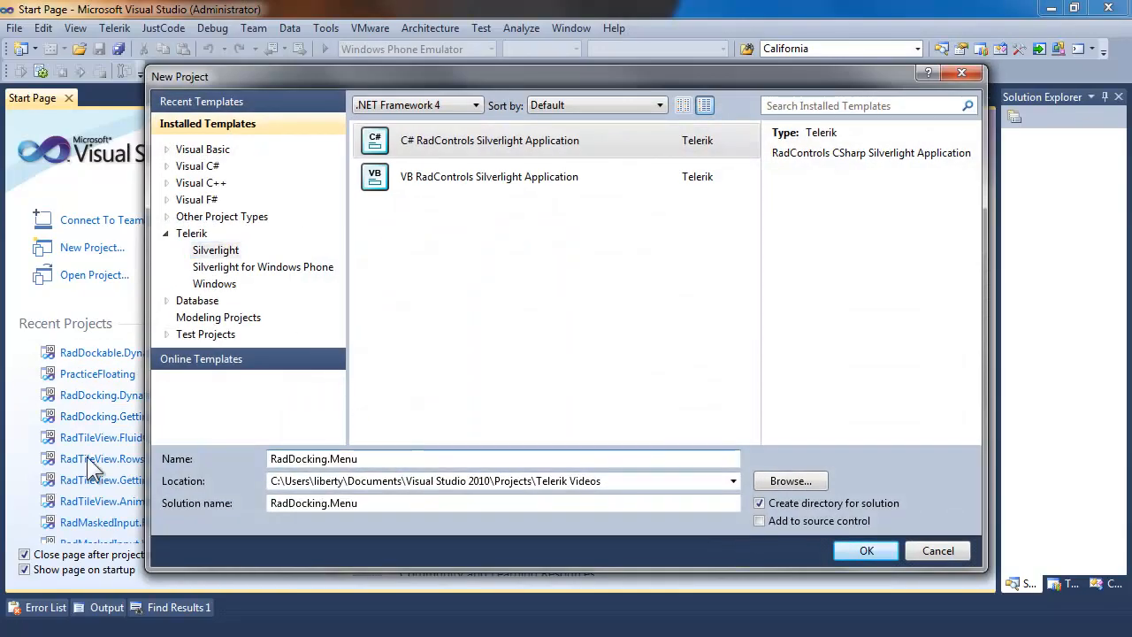
# Step: Create the RadDocking.Menu Silverlight project including Telerik.Windows.Controls.Docking, with a RadDocking holding Pane 1
pyautogui.click(867, 551)
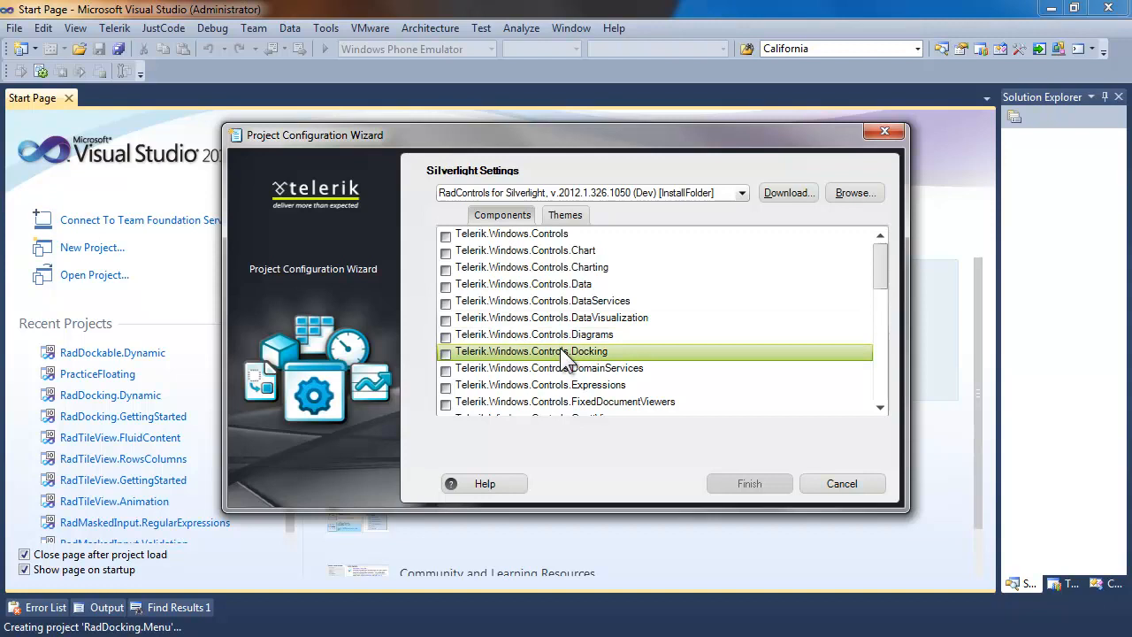
pyautogui.click(750, 483)
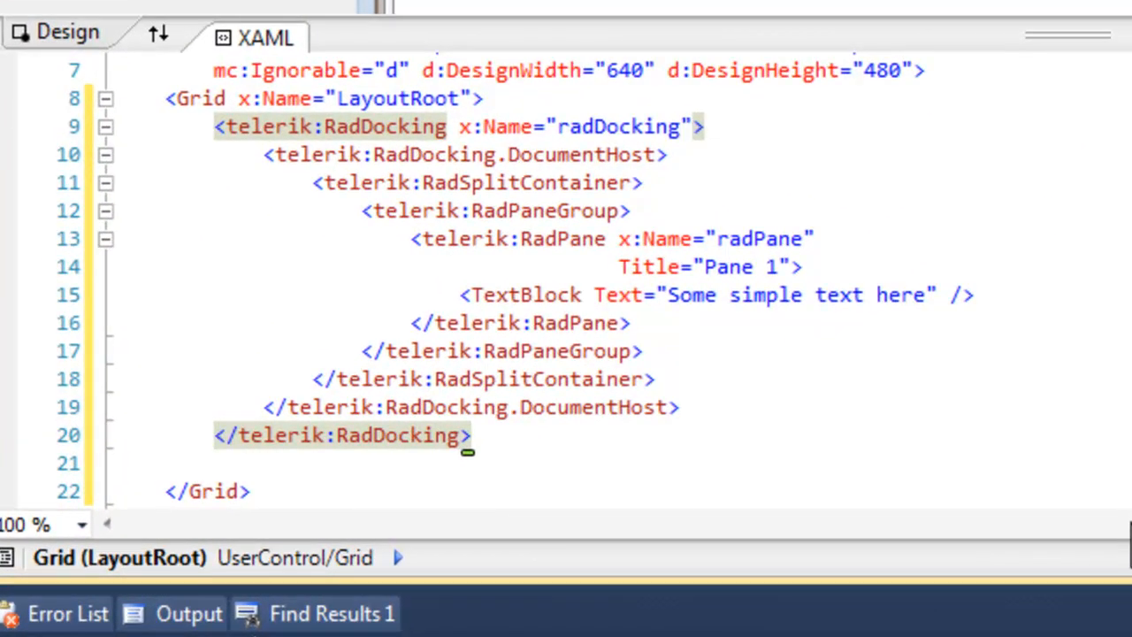
pyautogui.click(471, 435)
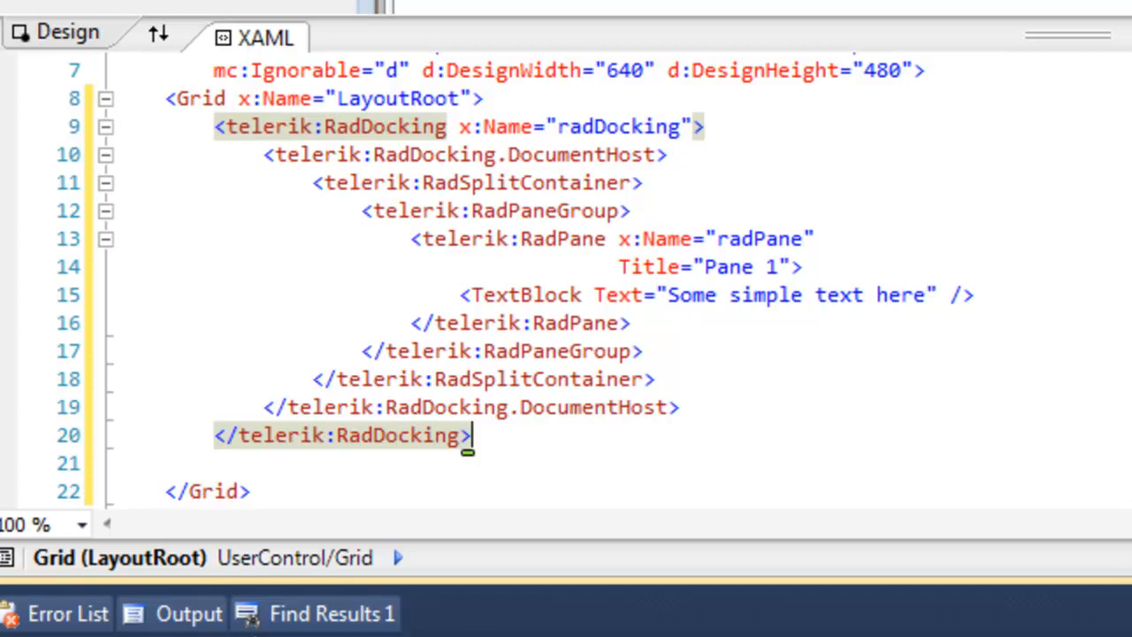
pyautogui.press('F5')
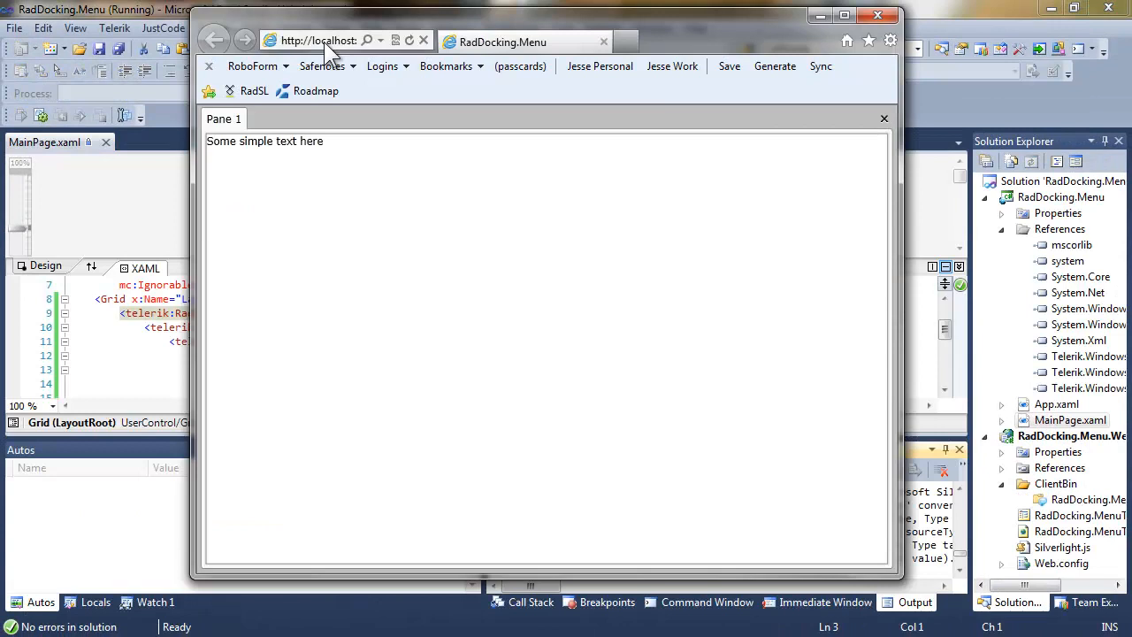
pyautogui.click(223, 118)
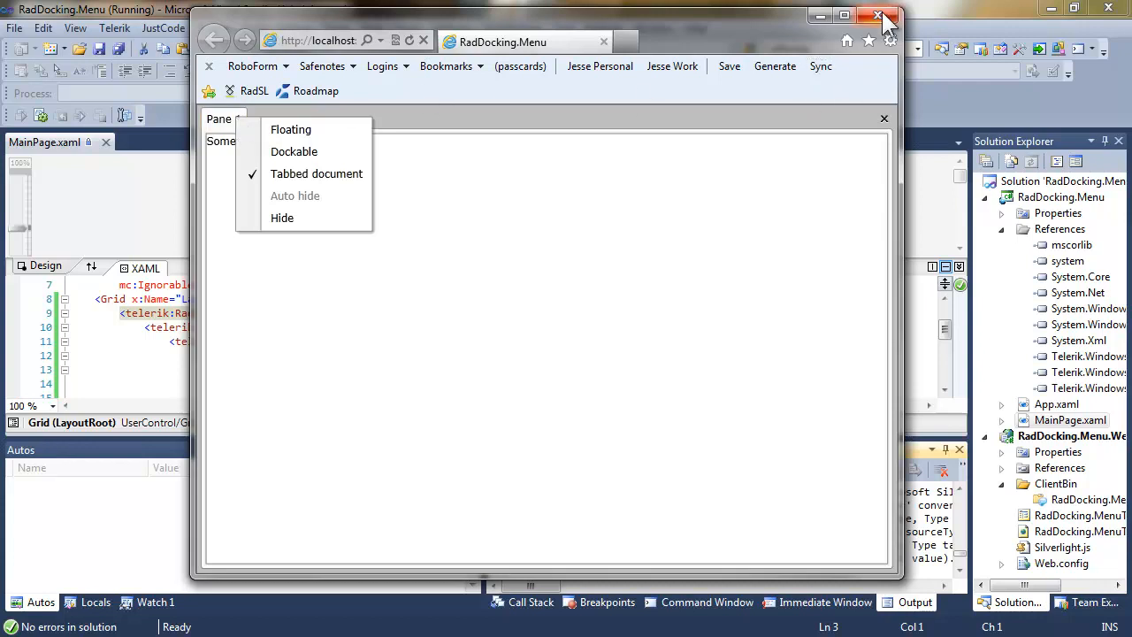
pyautogui.click(879, 16)
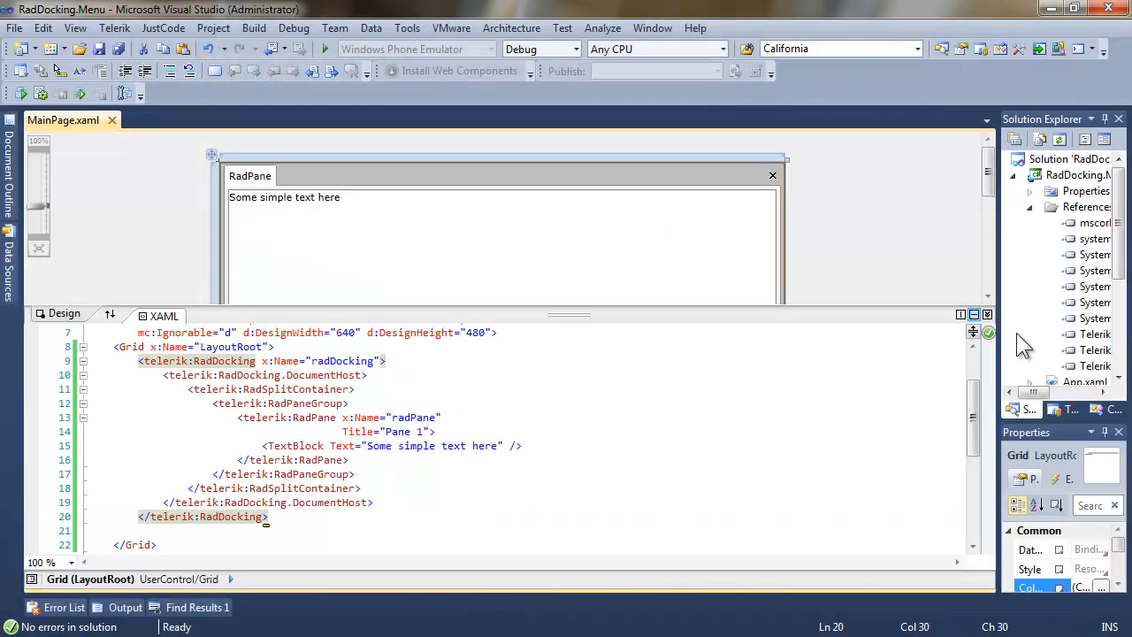
# Step: In MainPage.xaml.cs add radPane.ContextMenuTemplate = null; after InitializeComponent()
pyautogui.click(49, 120)
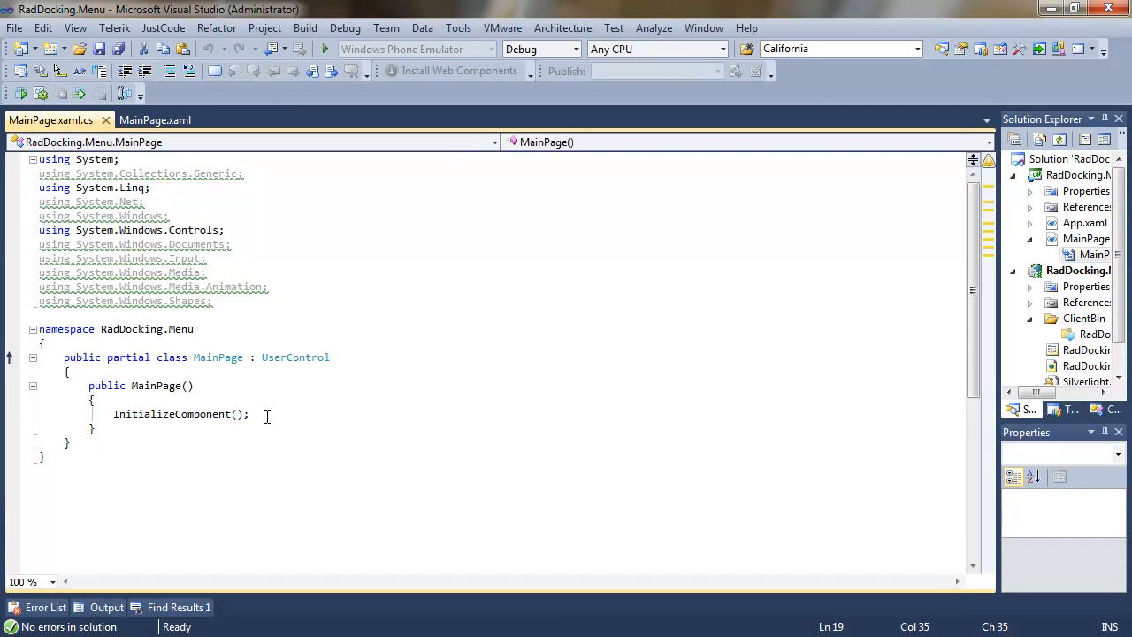
pyautogui.write('radPane.ContextMenuTemplate')
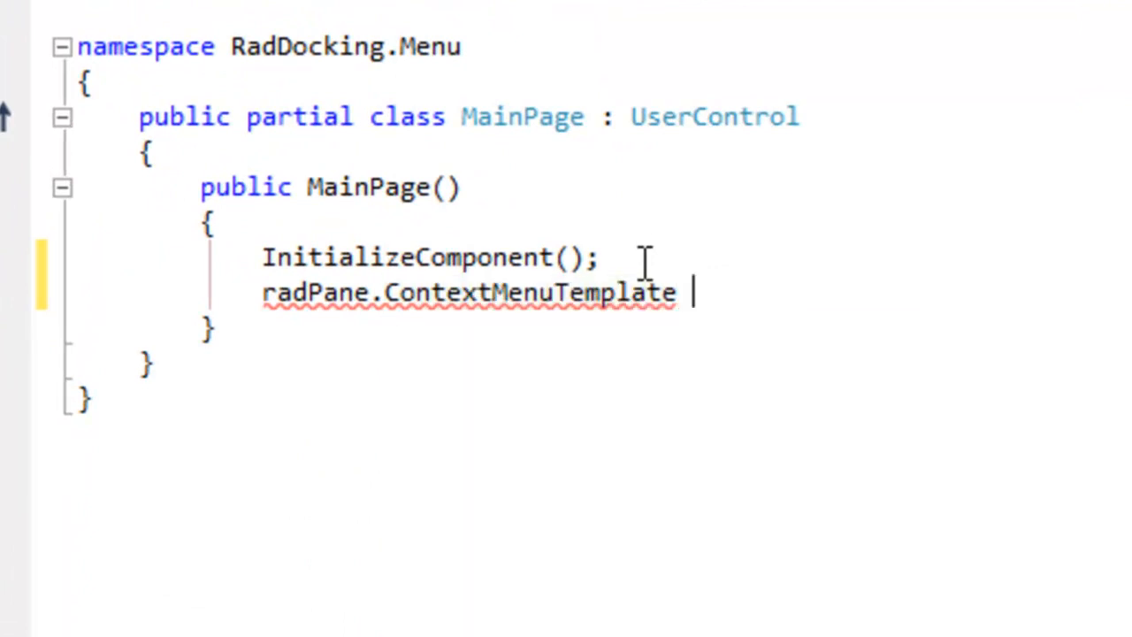
pyautogui.write('= null;')
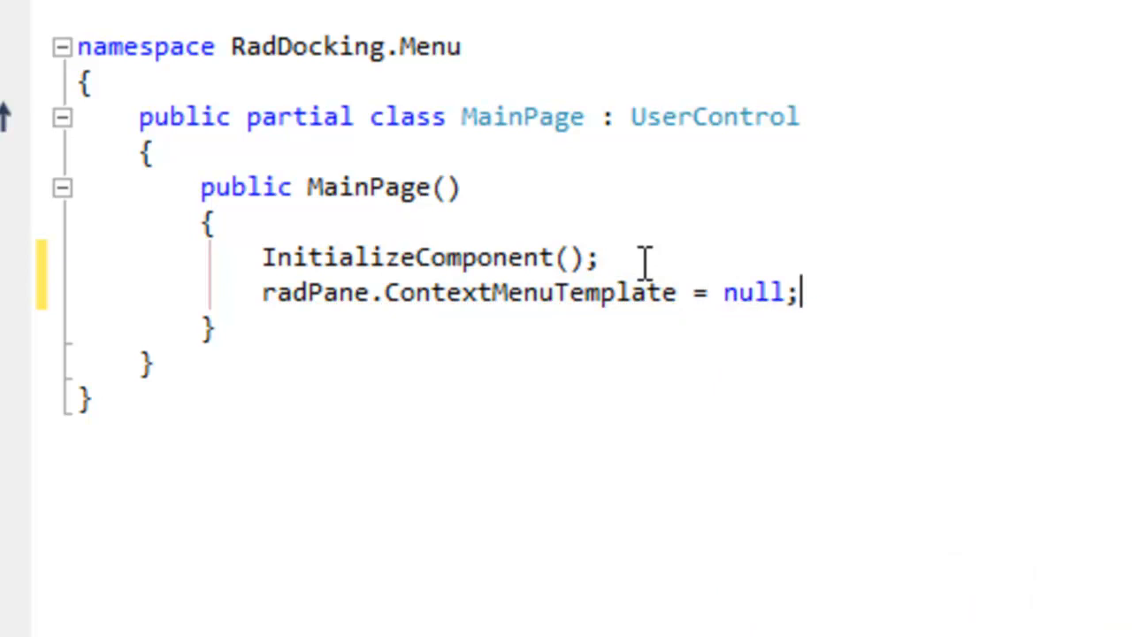
pyautogui.moveTo(644, 262)
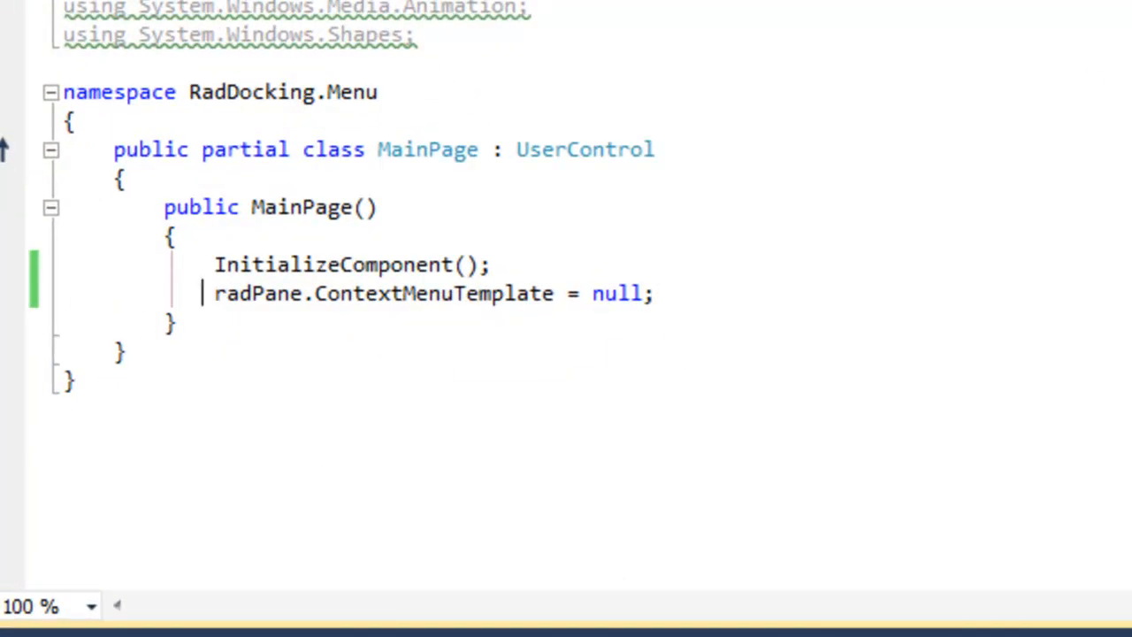
# Step: Comment out the code-behind line with // and add ContextMenuTemplate="{x:Null}" to the RadPane in XAML
pyautogui.write('//')
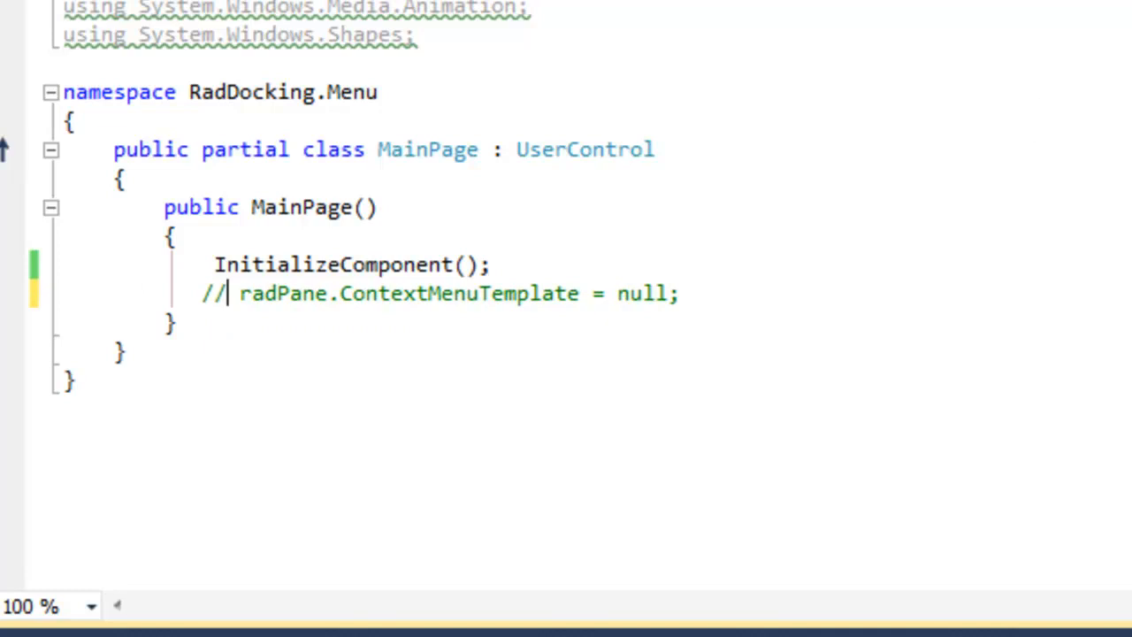
pyautogui.click(308, 64)
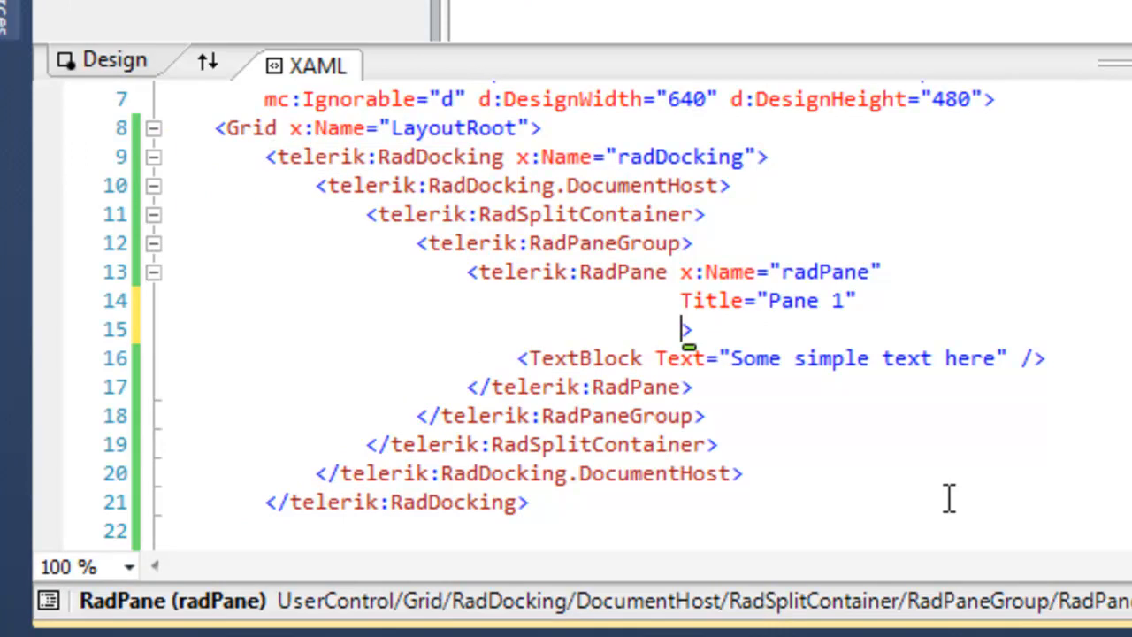
pyautogui.write('ContextM')
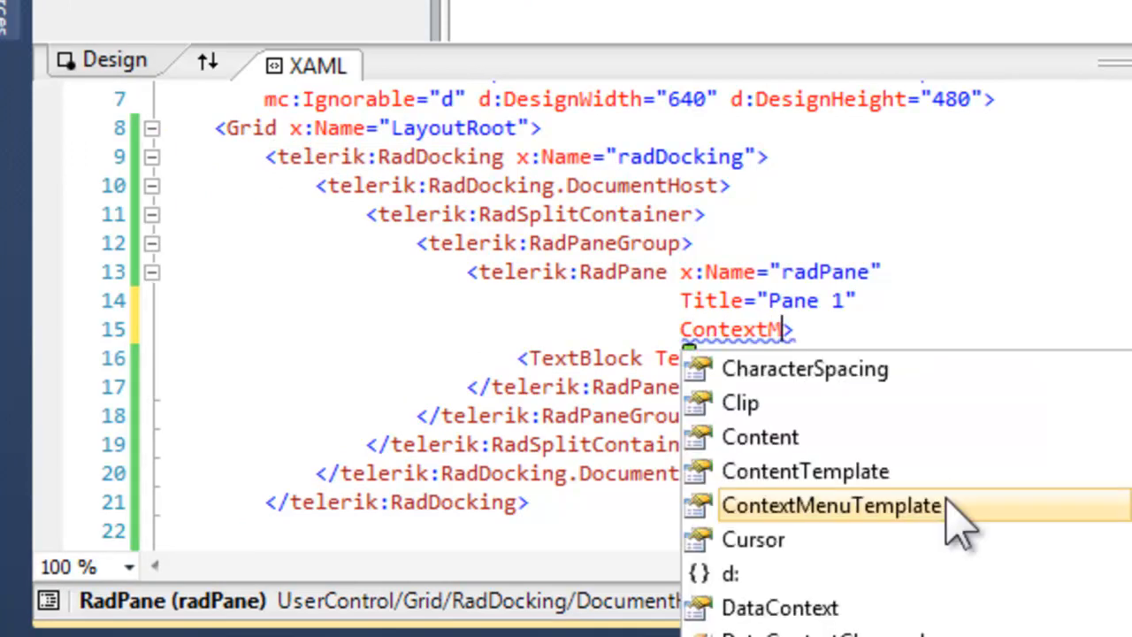
pyautogui.click(830, 506)
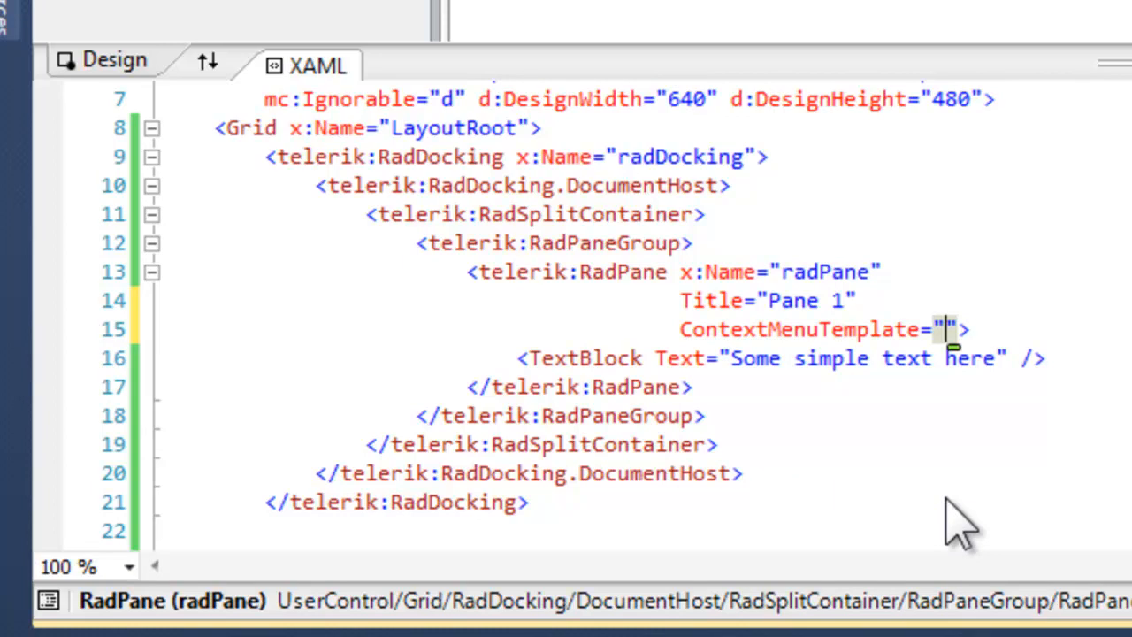
pyautogui.write('{')
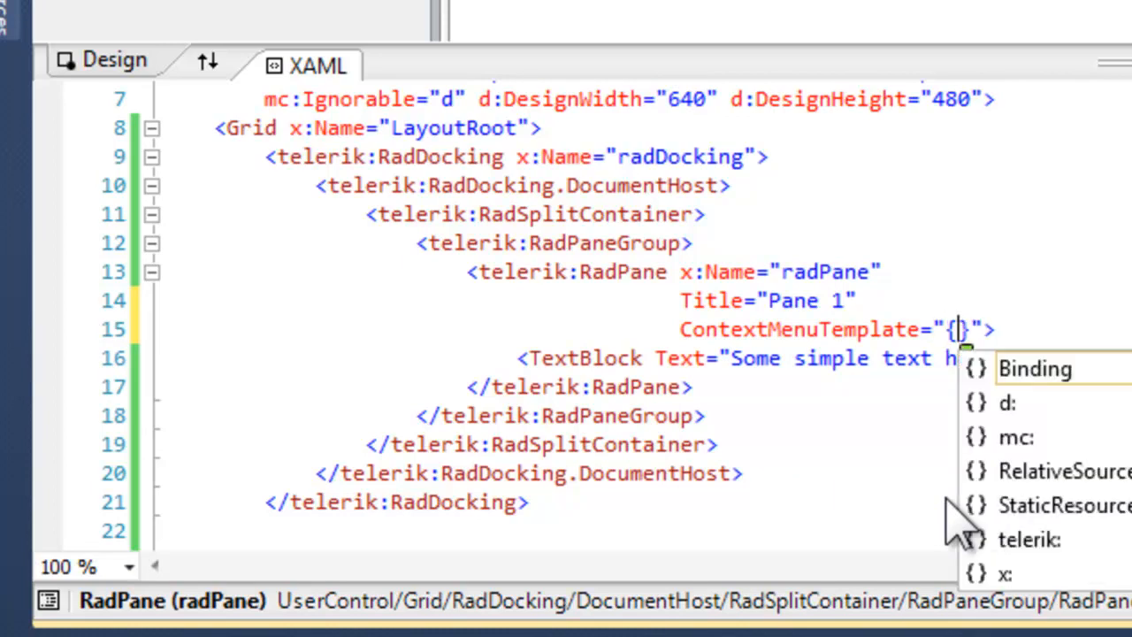
pyautogui.write('x:')
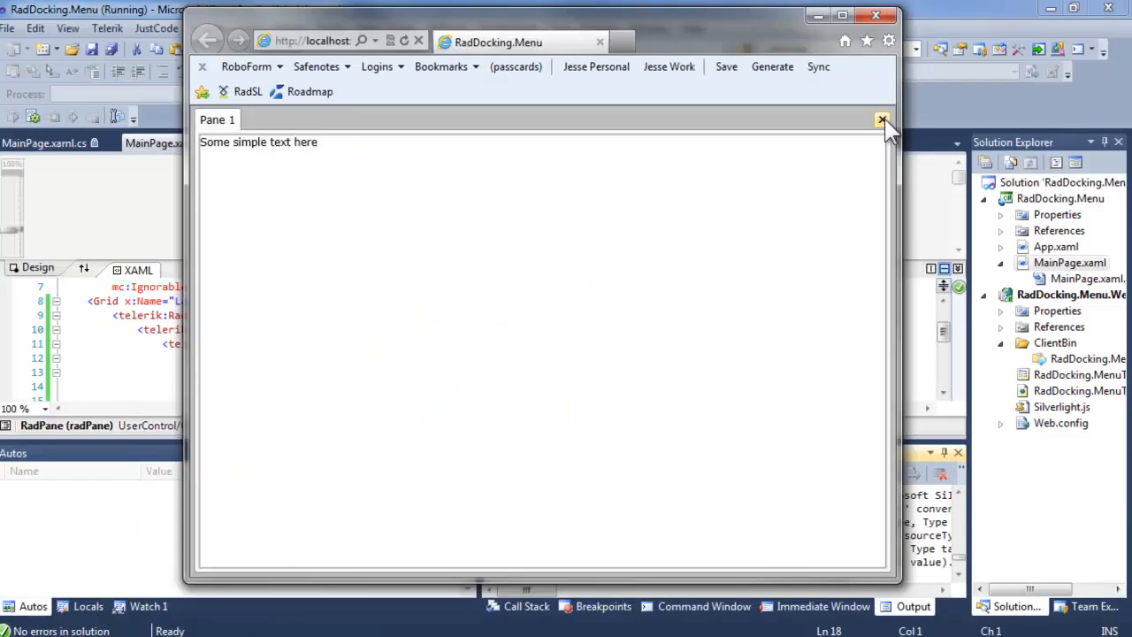
# Step: Try closing Pane 1 in the running app to end the test
pyautogui.click(881, 121)
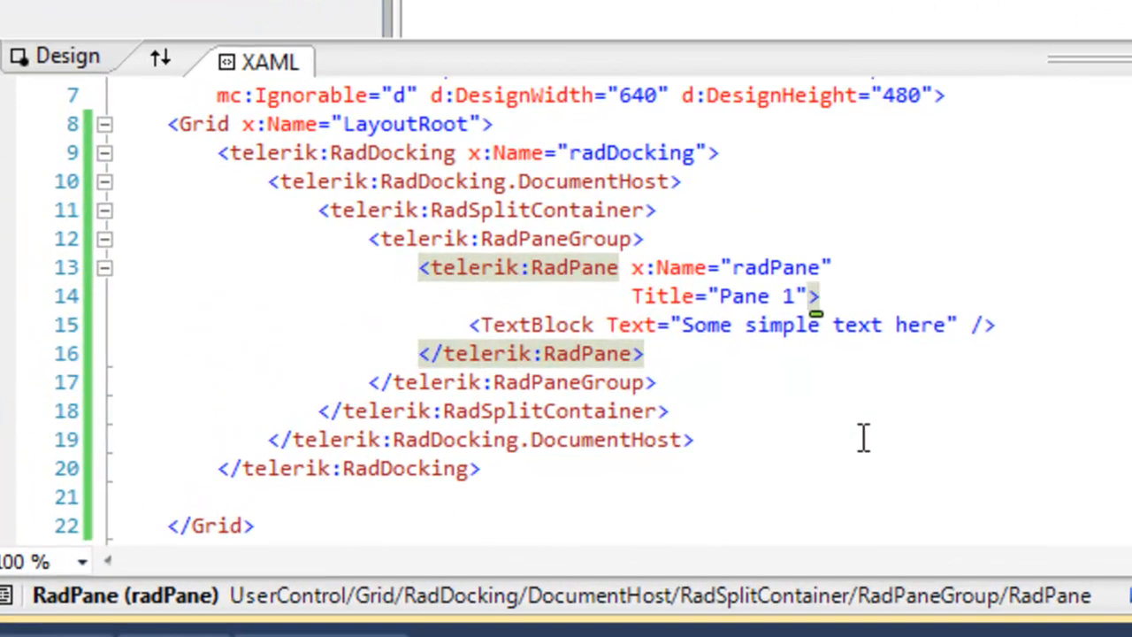
# Step: Add CanUserClose="False" to the RadPane markup and return to MainPage.xaml.cs
pyautogui.write('CanUserClose="">')
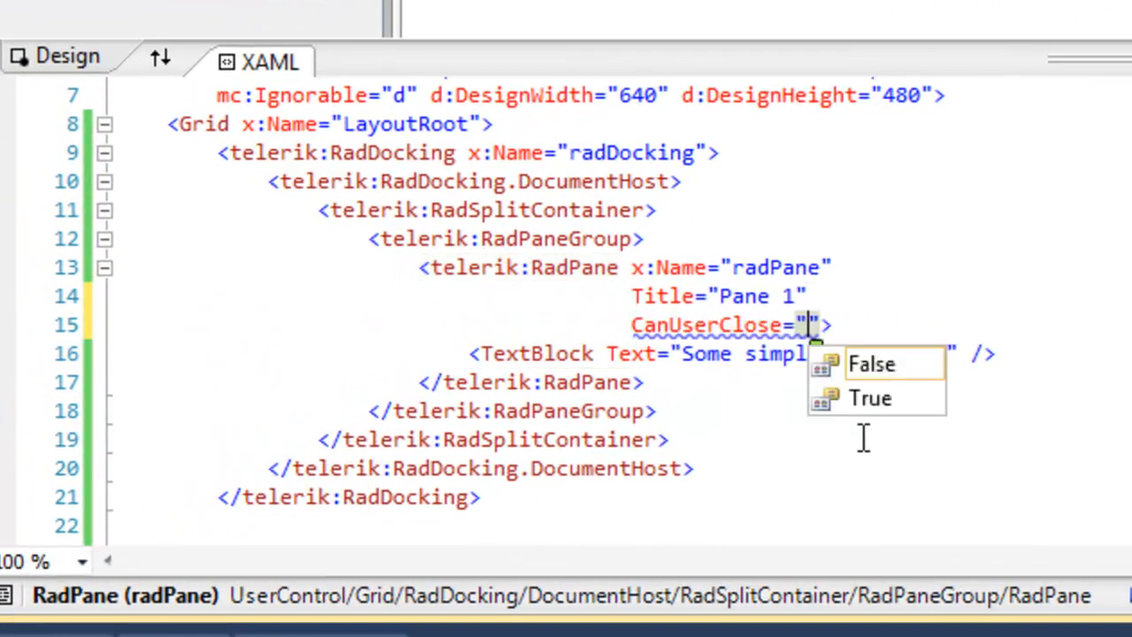
pyautogui.click(871, 365)
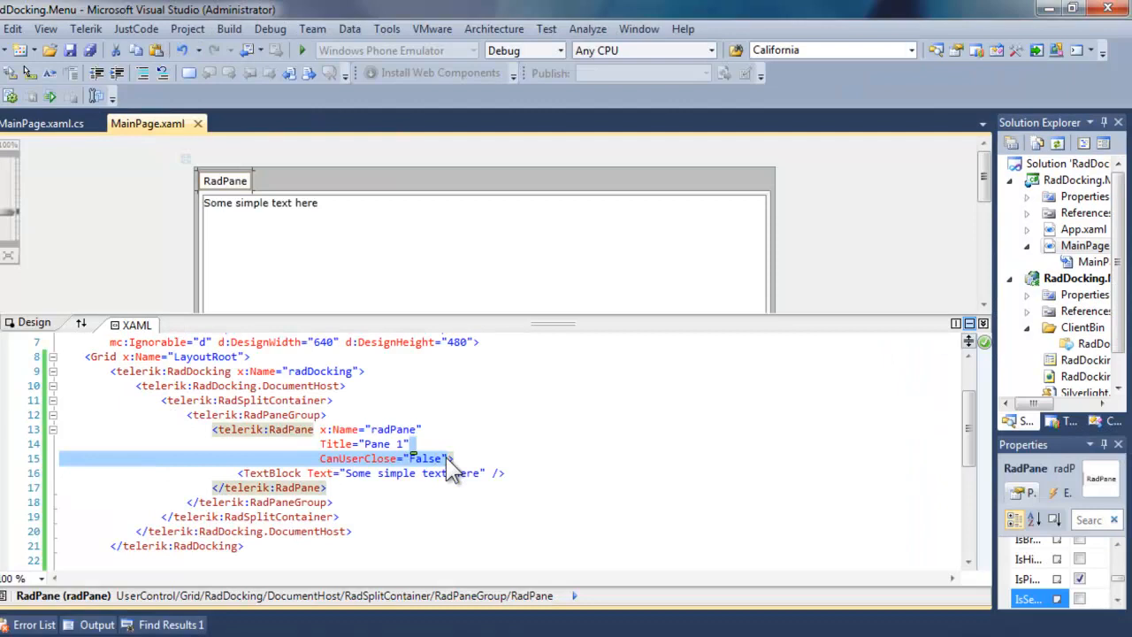
pyautogui.click(41, 123)
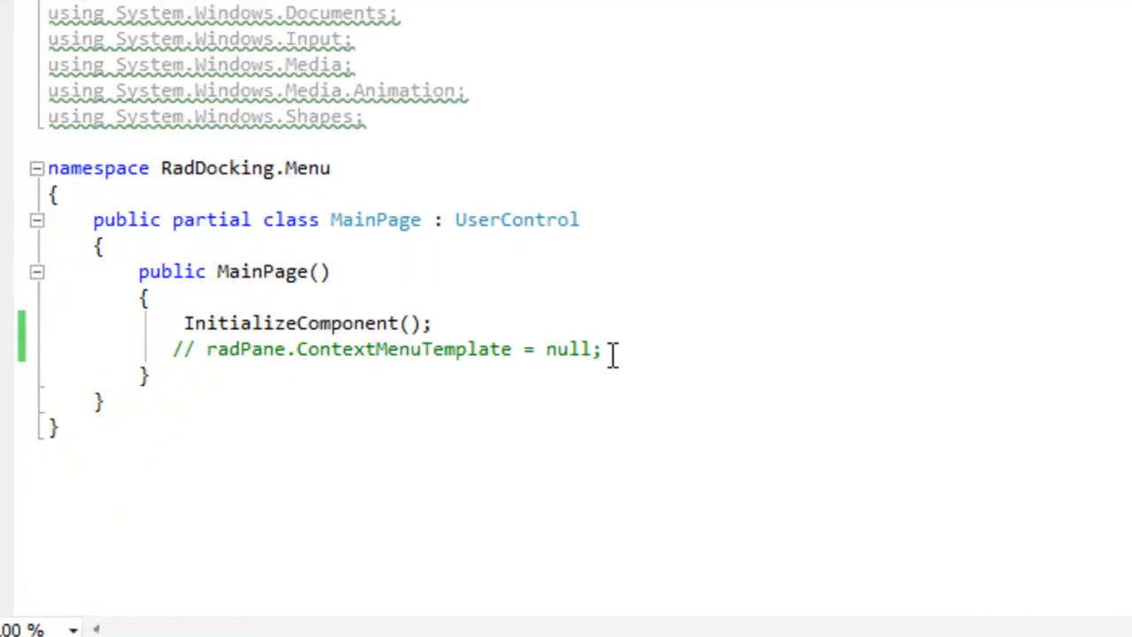
# Step: Add radPane.CanUserClose = false; in the constructor and start debugging the app
pyautogui.write('rad')
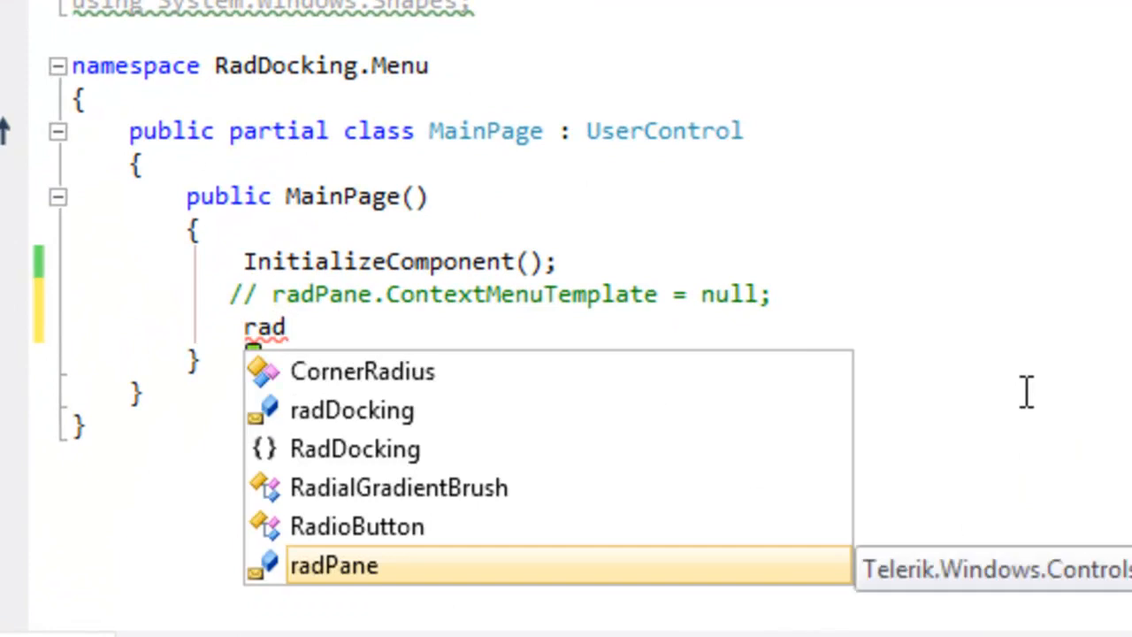
pyautogui.write('Pane.Can')
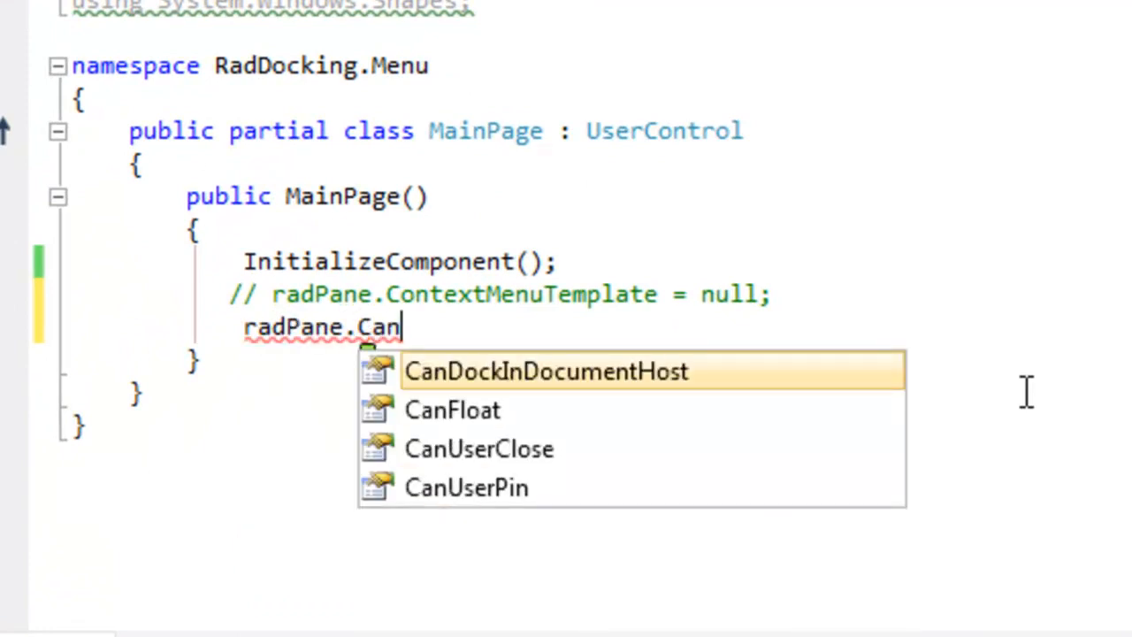
pyautogui.write('UserClose')
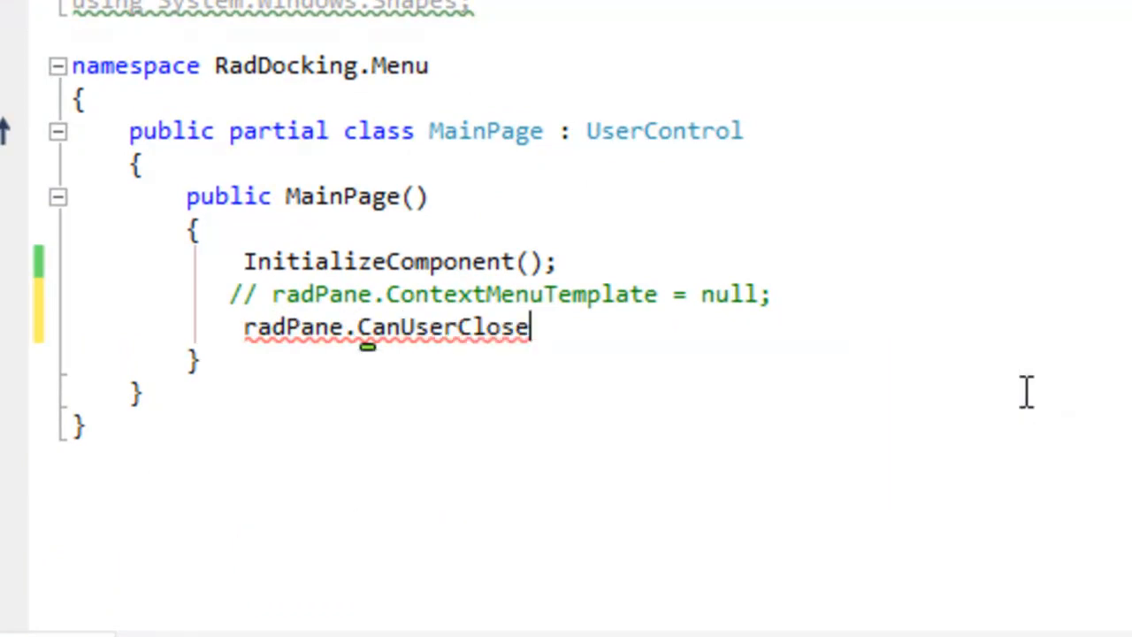
pyautogui.write('= false;')
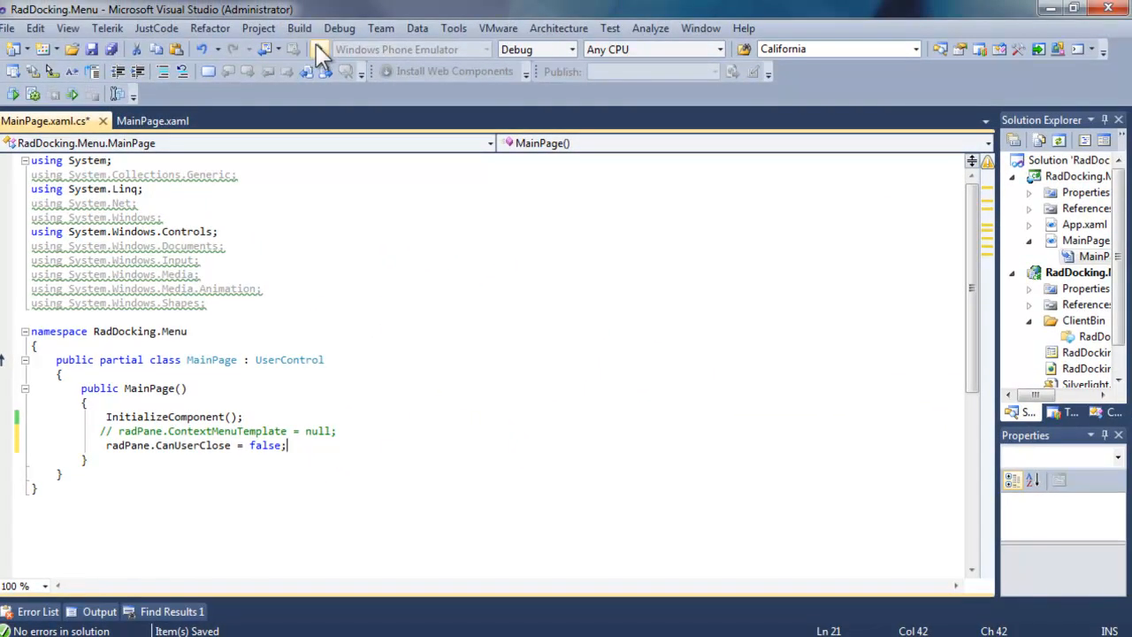
pyautogui.click(324, 50)
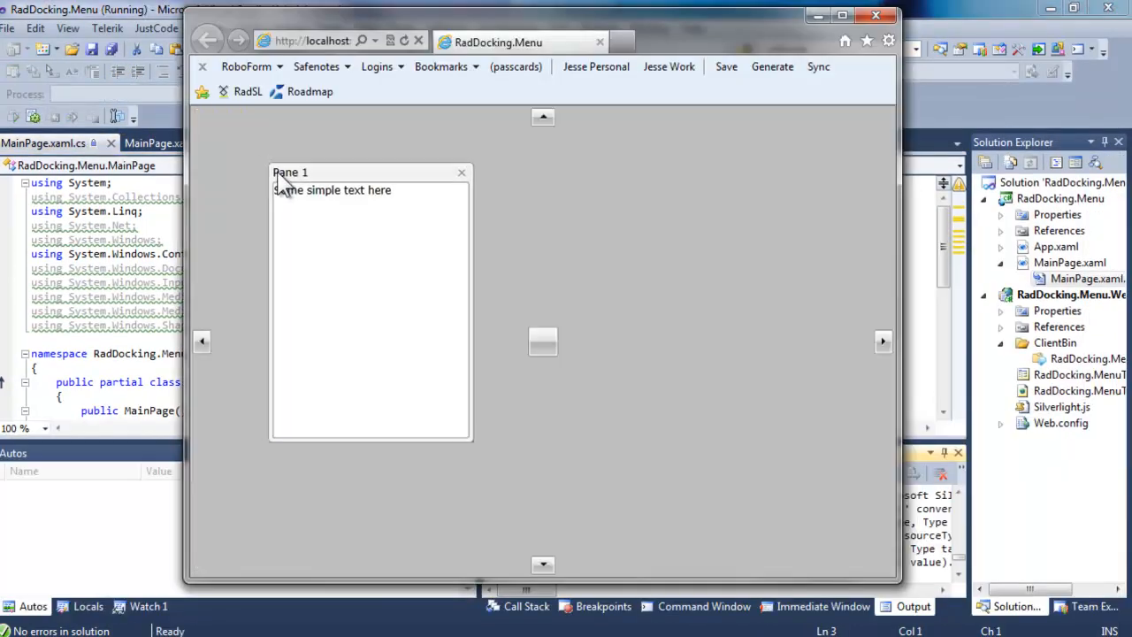
# Step: Drag Pane 1 onto the docking compass to fill the page, then close the browser
pyautogui.moveTo(290, 174); pyautogui.dragTo(293, 248)
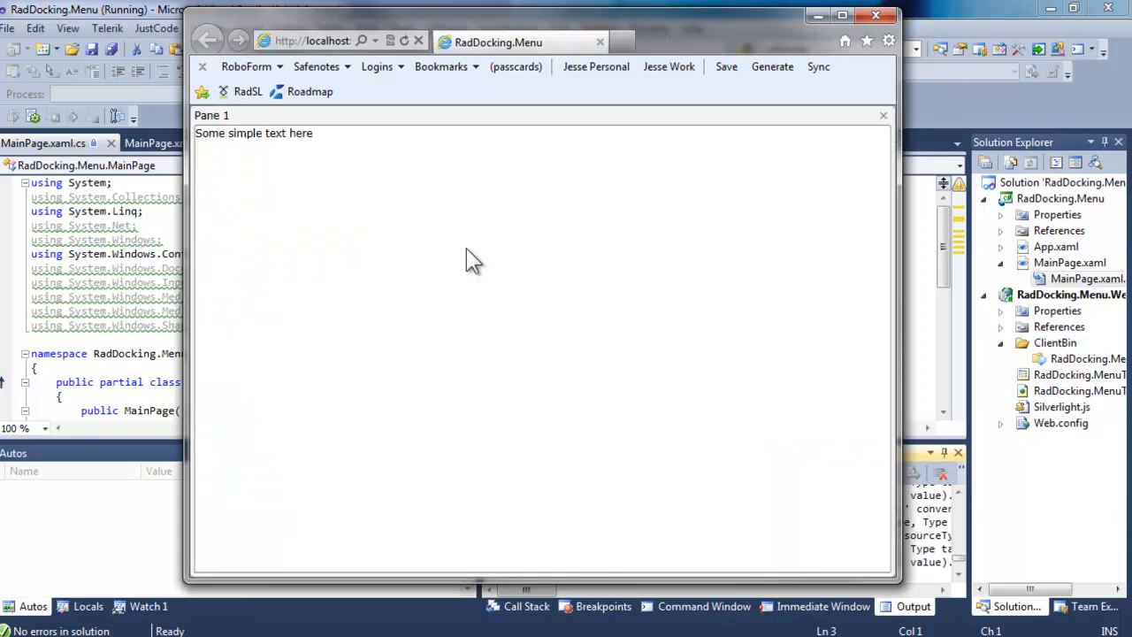
pyautogui.moveTo(776, 210)
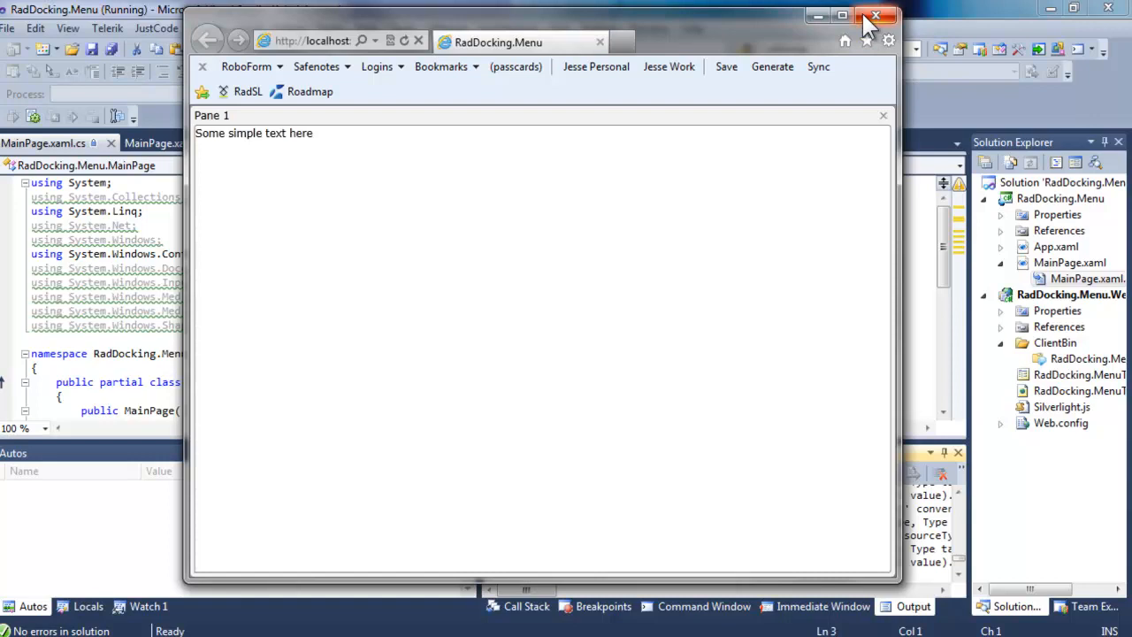
pyautogui.click(874, 16)
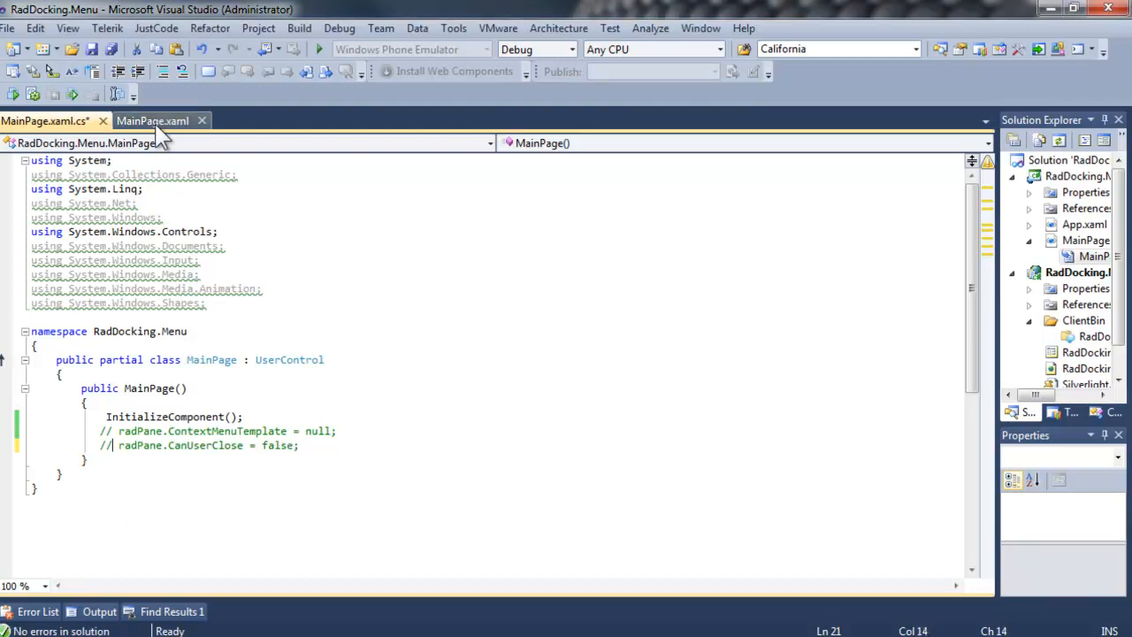
# Step: Switch from the code-behind to the MainPage.xaml markup with its two panes
pyautogui.click(152, 120)
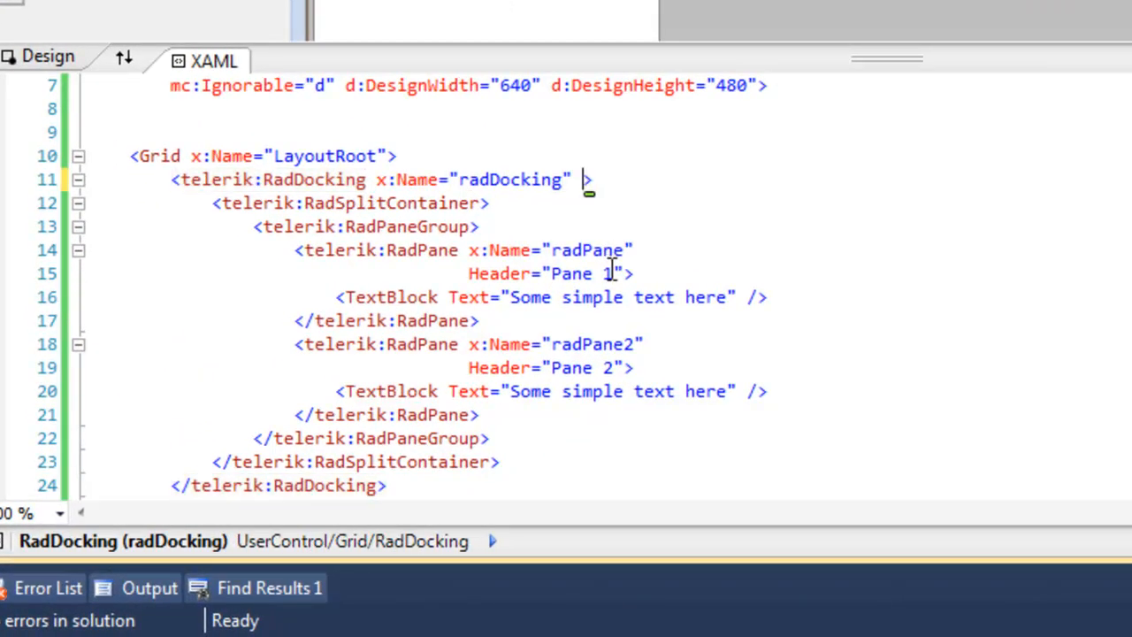
# Step: Add a PreviewShowCompass attribute on RadDocking wired to a new event handler
pyautogui.write('PreviewShowCompass(')
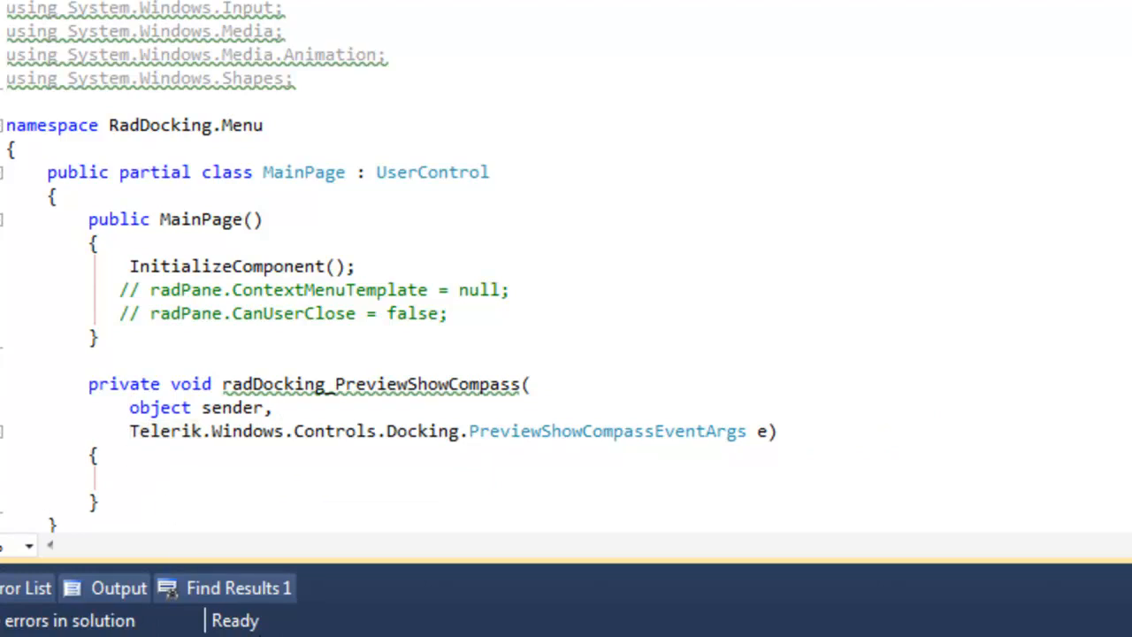
# Step: Set e.Compass.IsLeftIndicatorVisible and IsRightIndicatorVisible to false in the handler
pyautogui.write('e.co')
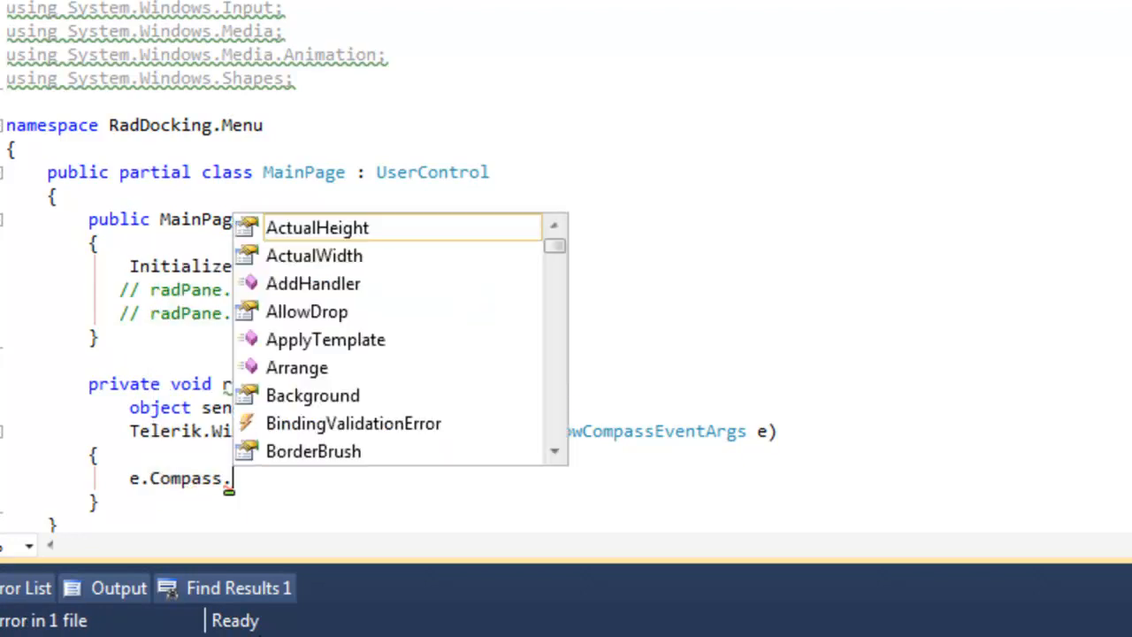
pyautogui.write('IsLeftIndicatorVisible =')
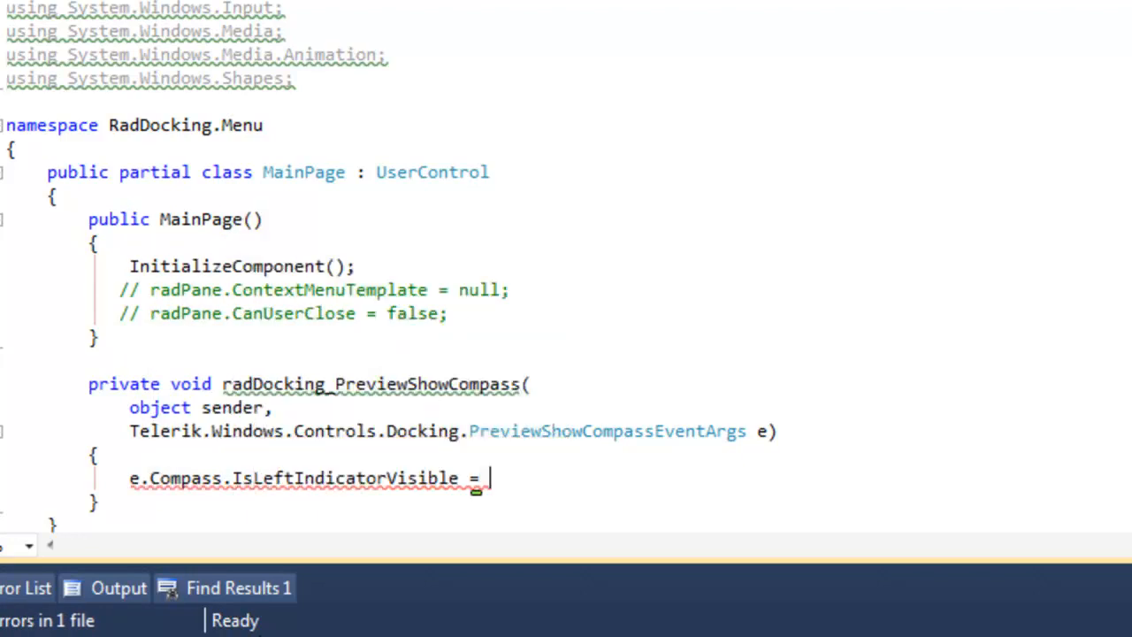
pyautogui.write('false;')
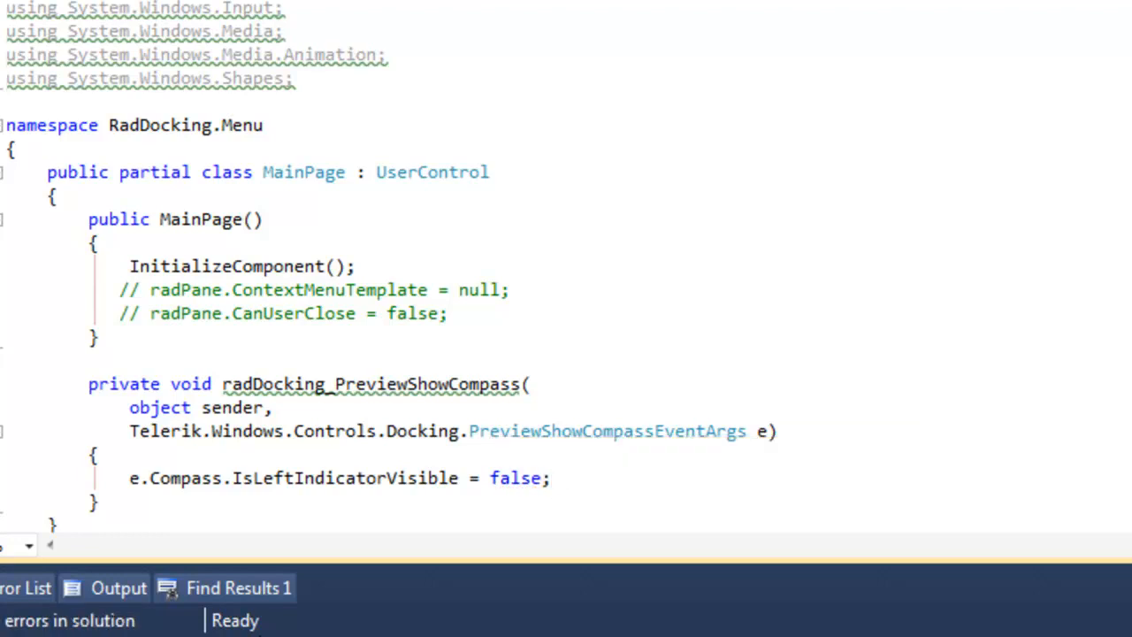
pyautogui.write('e.Compass')
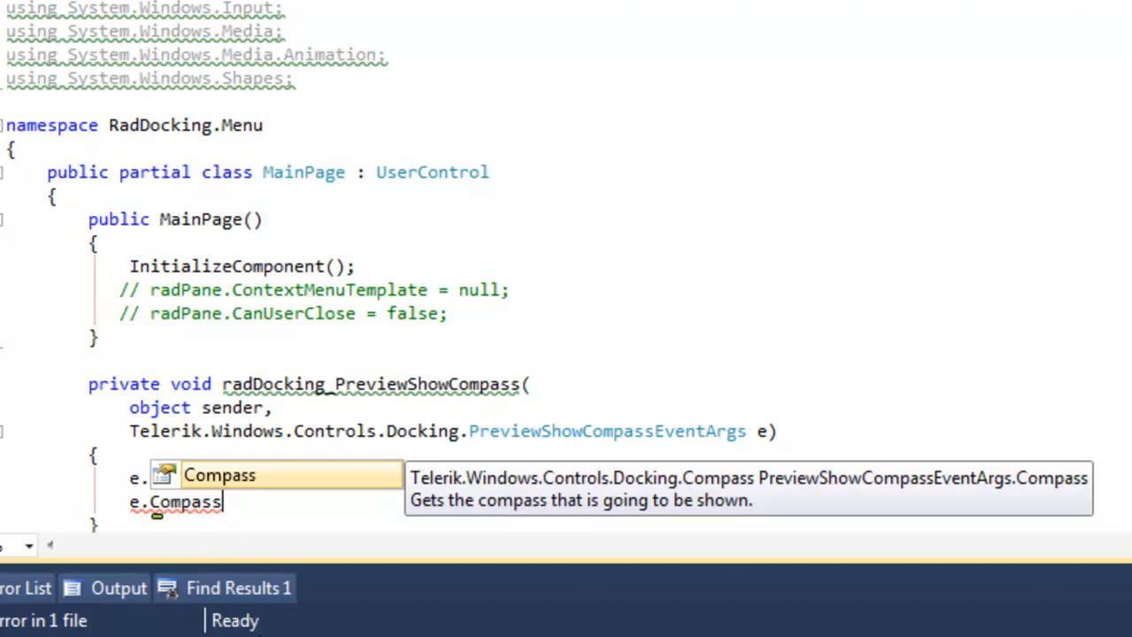
pyautogui.write('.IsRightIndicatorVisible')
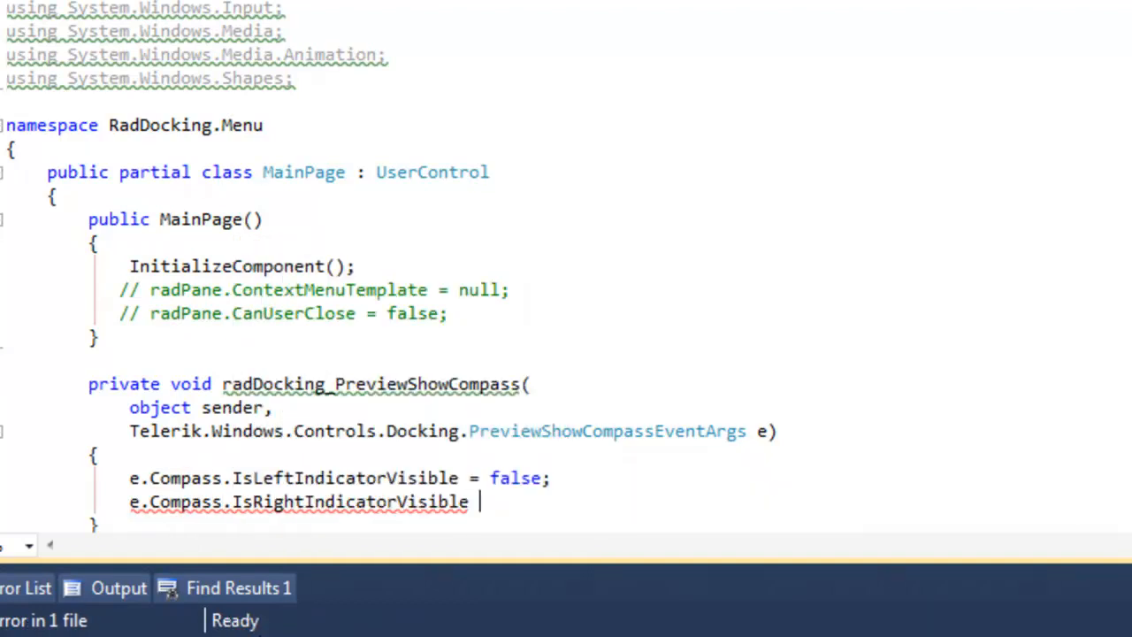
pyautogui.write('= false;')
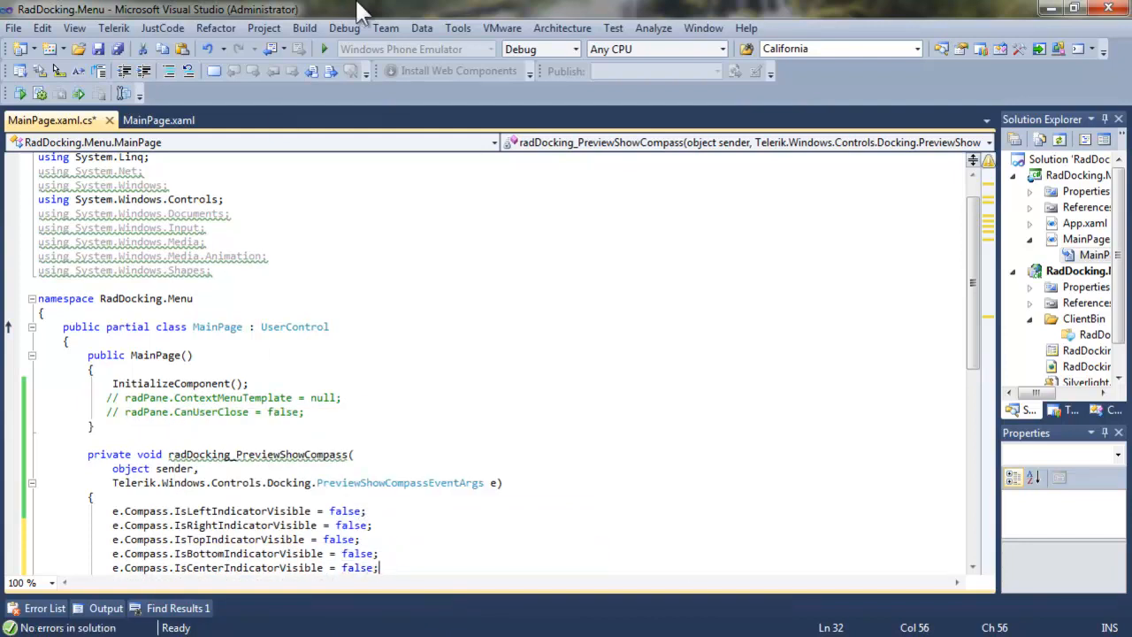
pyautogui.moveTo(321, 47)
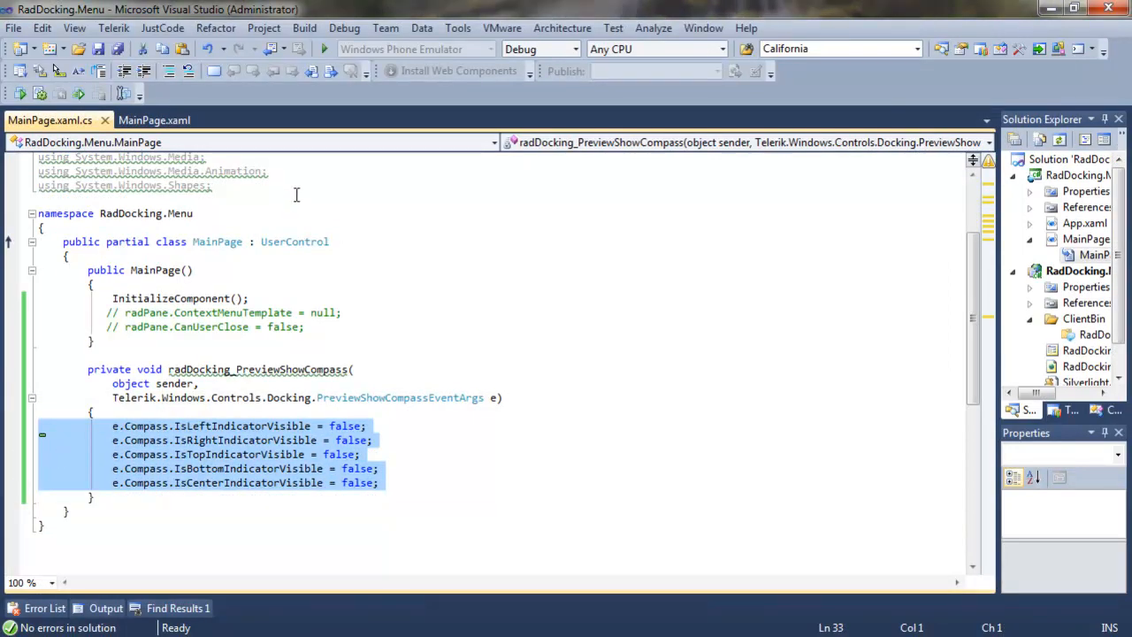
# Step: Launch the Silverlight app so the browser shows Pane 1–4 docked left, right, top and bottom
pyautogui.click(157, 120)
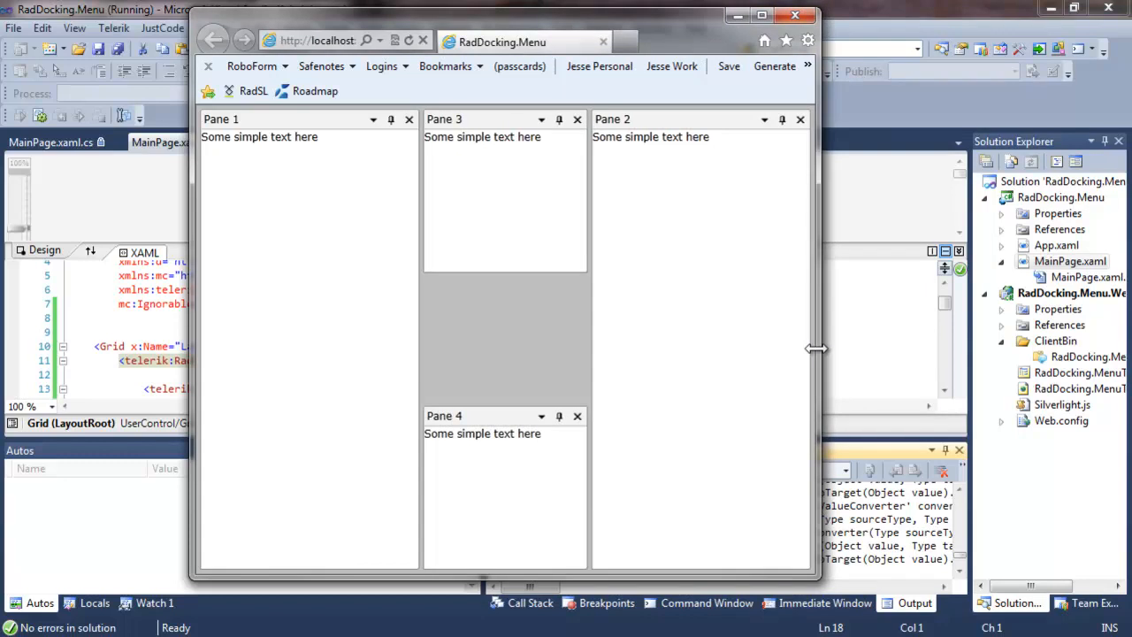
pyautogui.moveTo(506, 581)
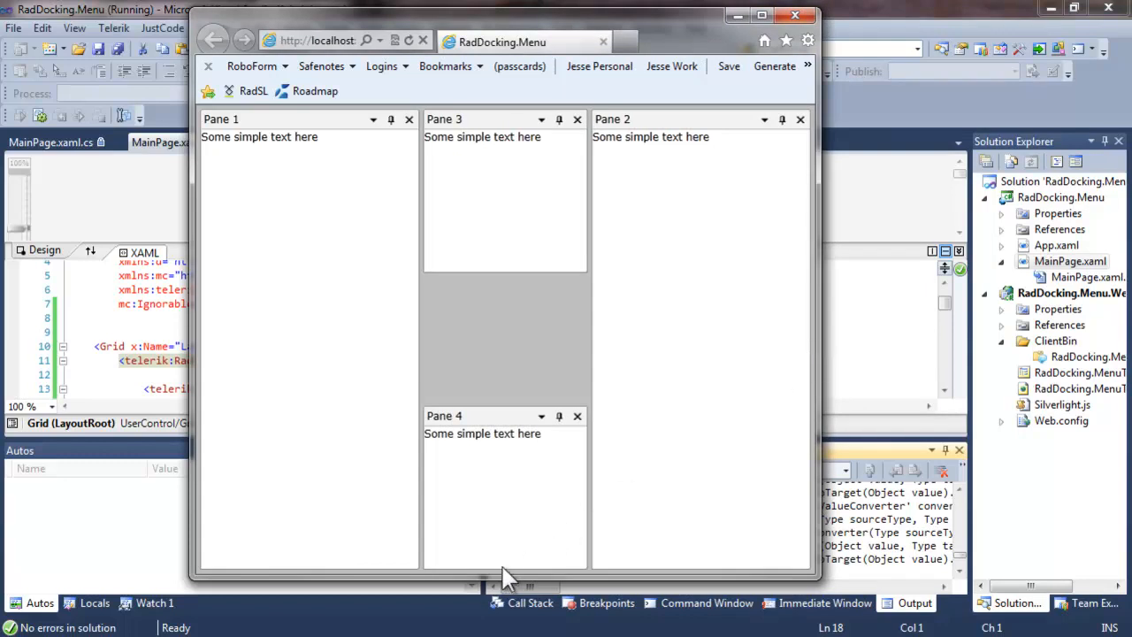
pyautogui.moveTo(704, 358)
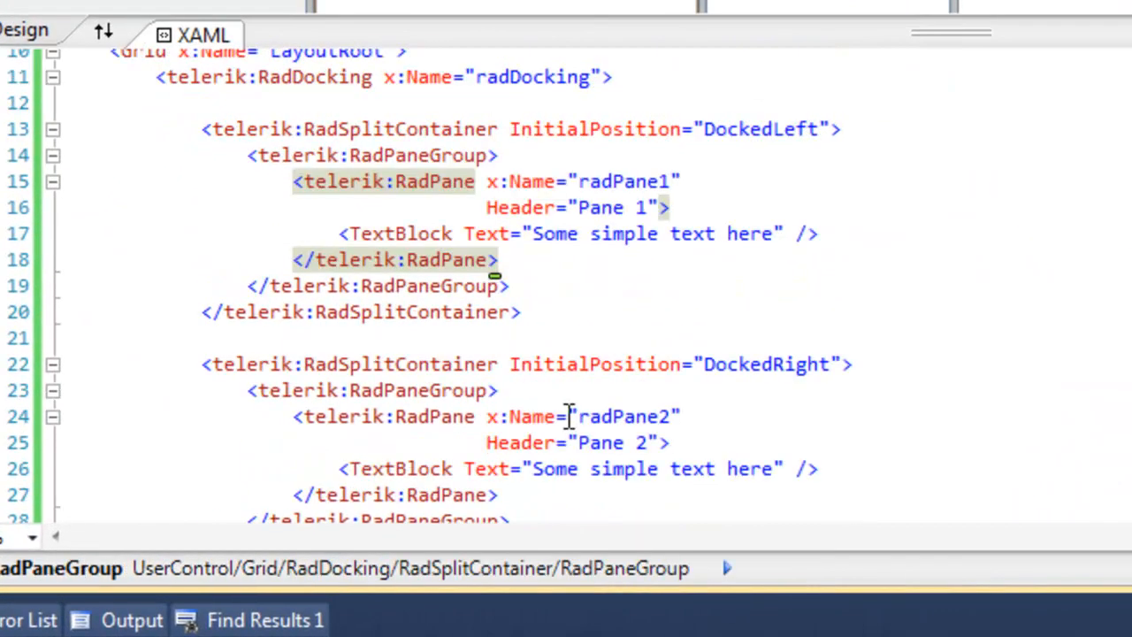
# Step: Add CanUserClose="False" to radPane1 and radPane2 in MainPage.xaml
pyautogui.click(653, 207)
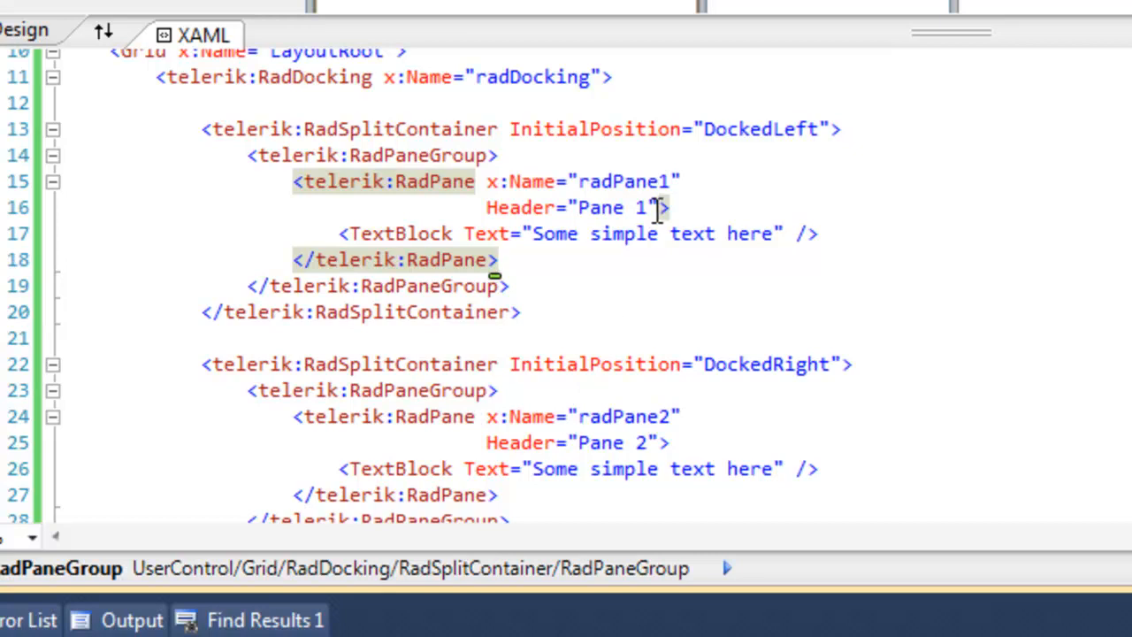
pyautogui.write('CanUserClose="False">')
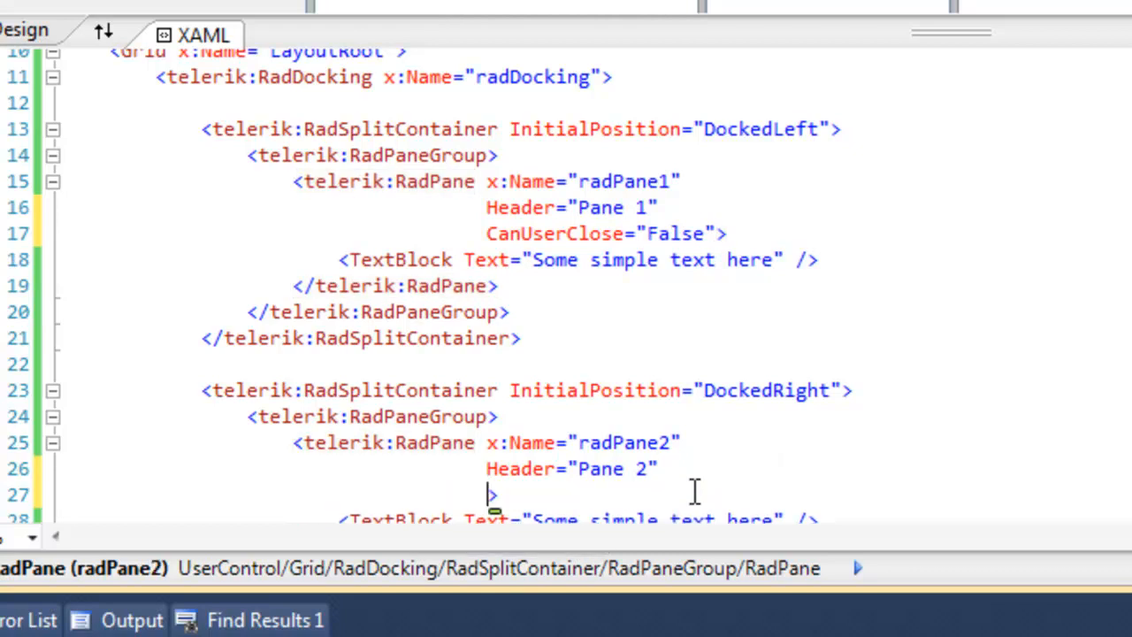
pyautogui.write('Cam')
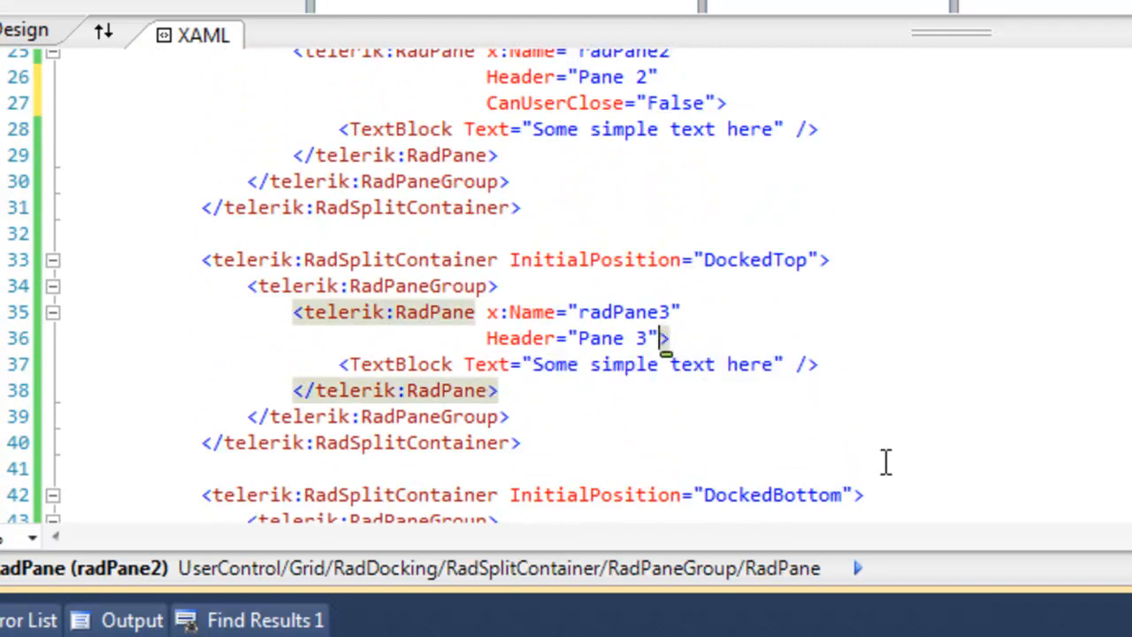
pyautogui.scroll(-3)
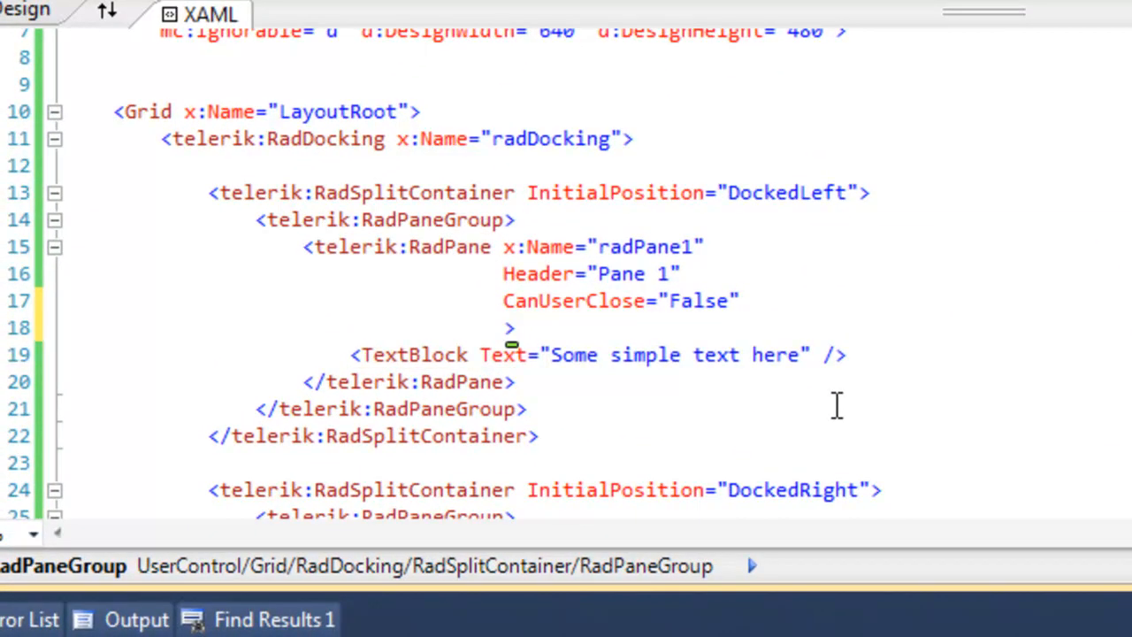
# Step: Add CanUserPin="False" to the RadPanes and CanFloat="False" to radPane1
pyautogui.write('CanUserPin="False">')
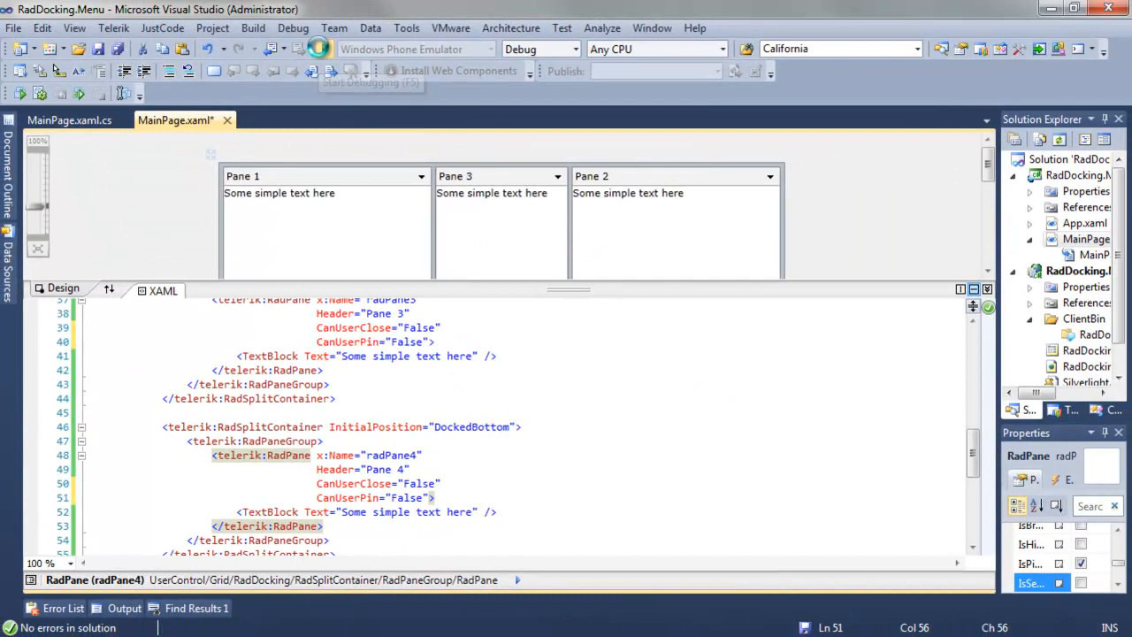
pyautogui.click(315, 48)
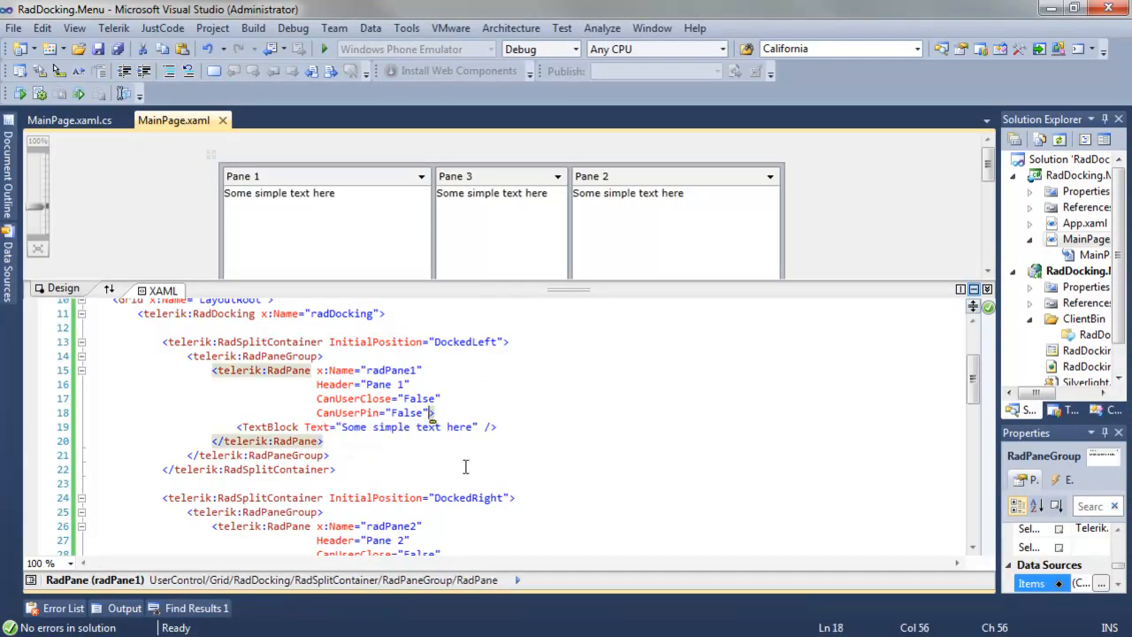
pyautogui.write('CanFloat="False">')
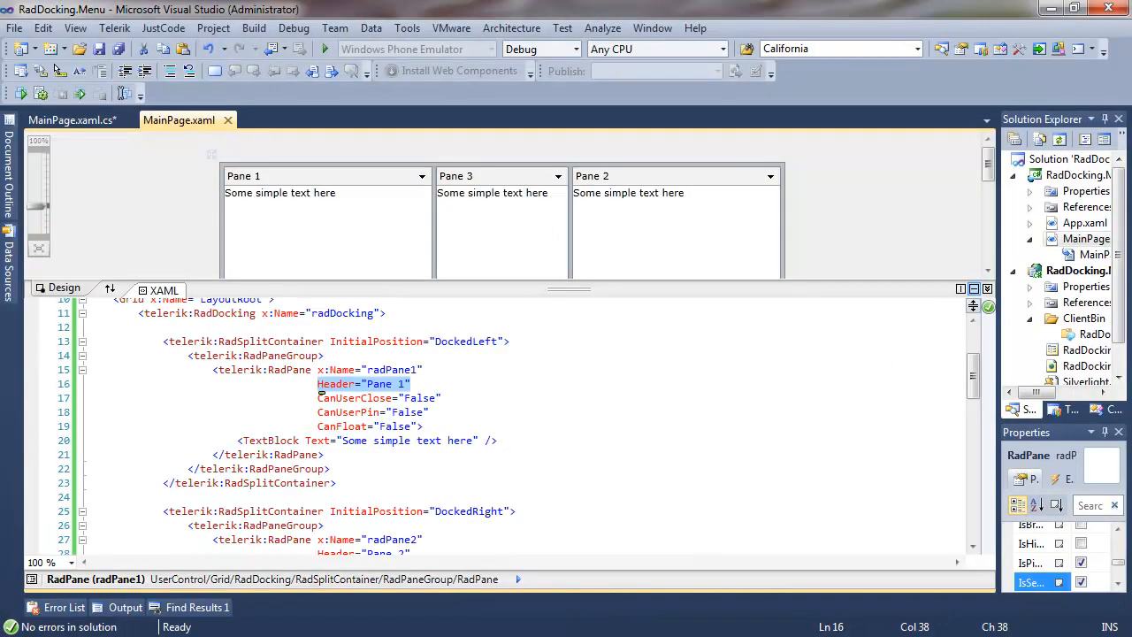
# Step: Replace radPane1's Header="Pane 1" with PaneHeaderVisibility="Collapsed"
pyautogui.write('Pane')
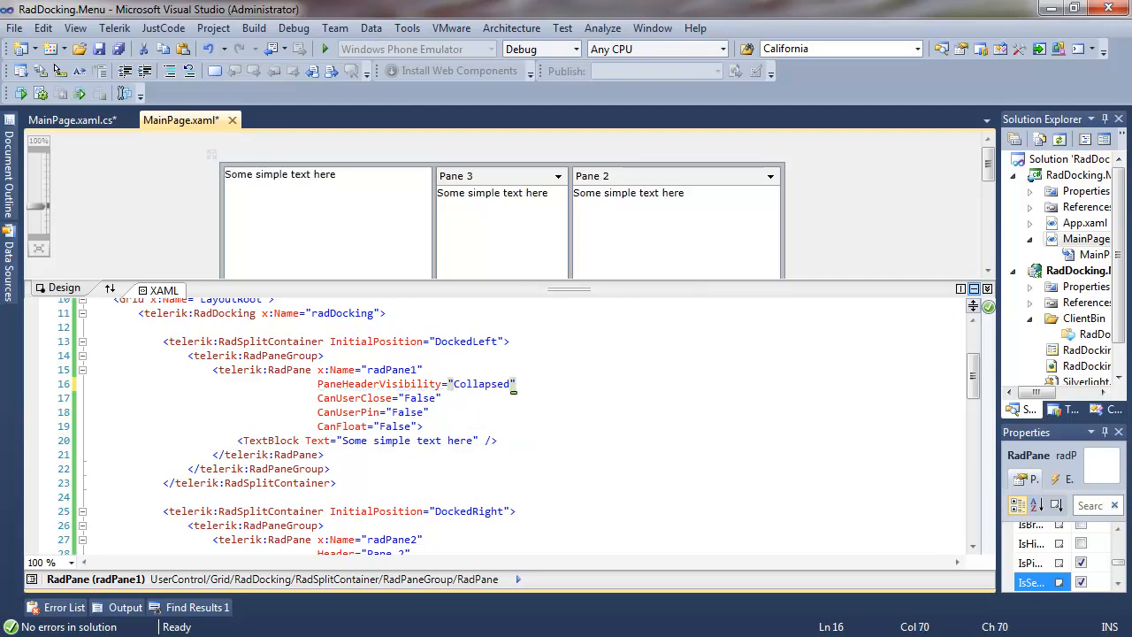
pyautogui.moveTo(323, 49)
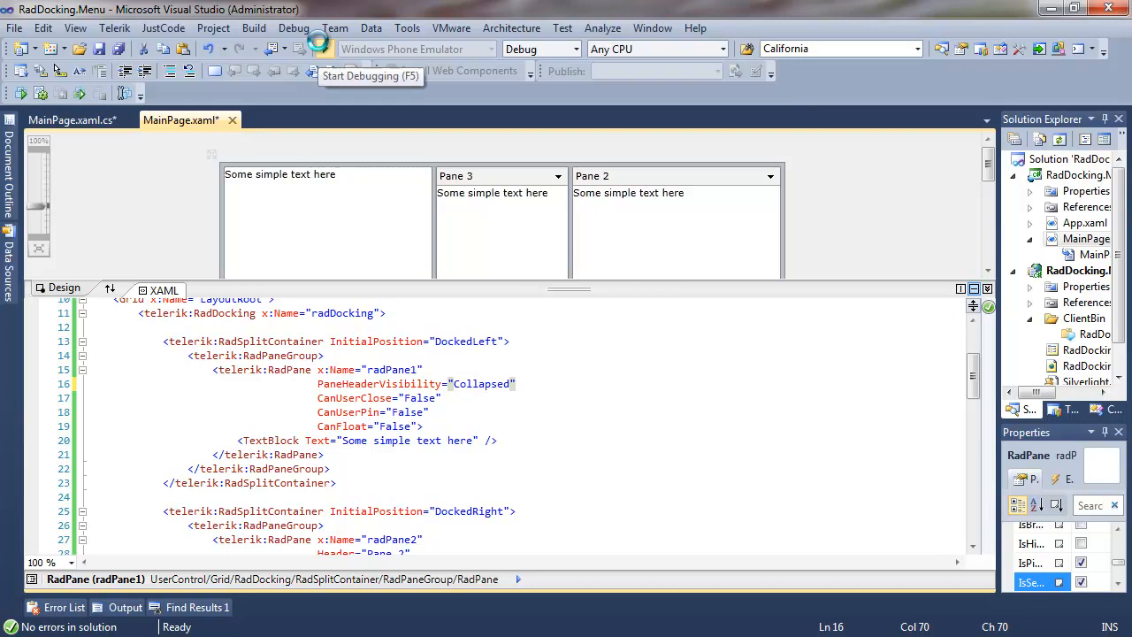